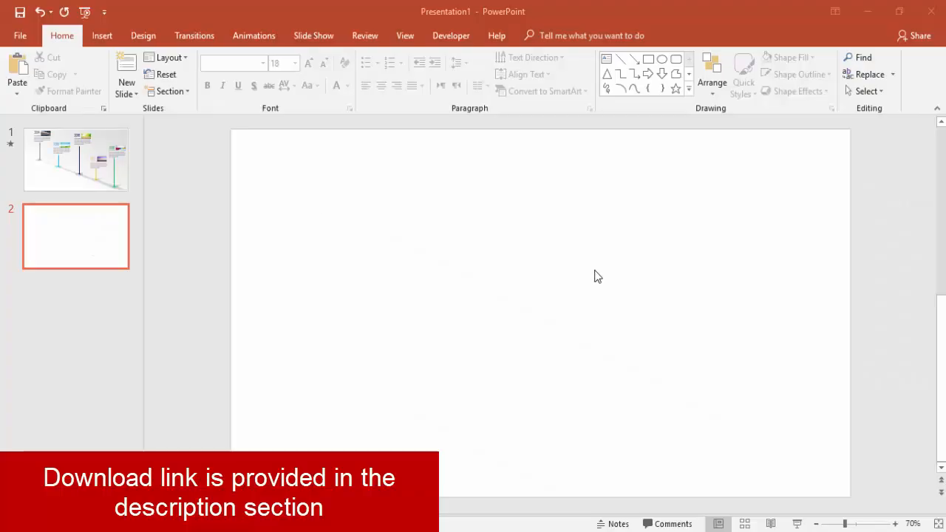
Step: Insert an isosceles triangle and drag its top vertex far left into a thin wedge
click(102, 35)
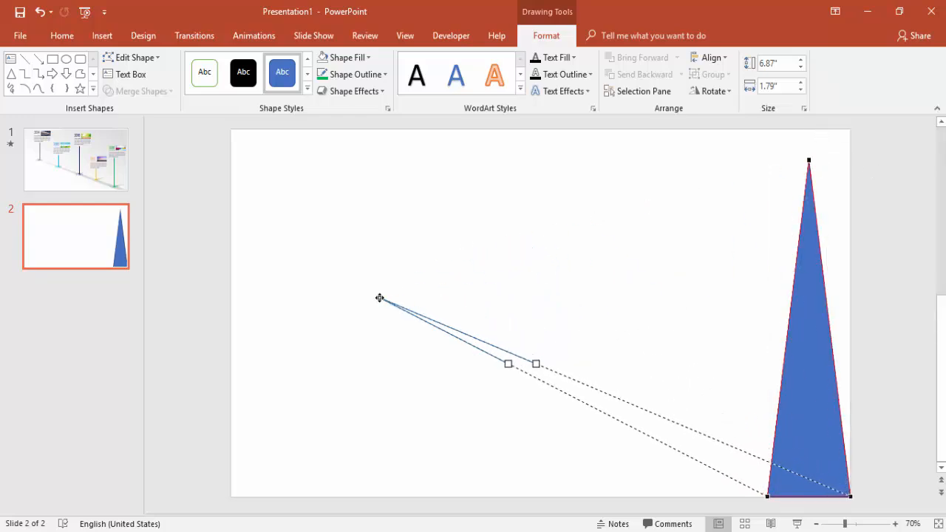
drag(379, 298, 368, 307)
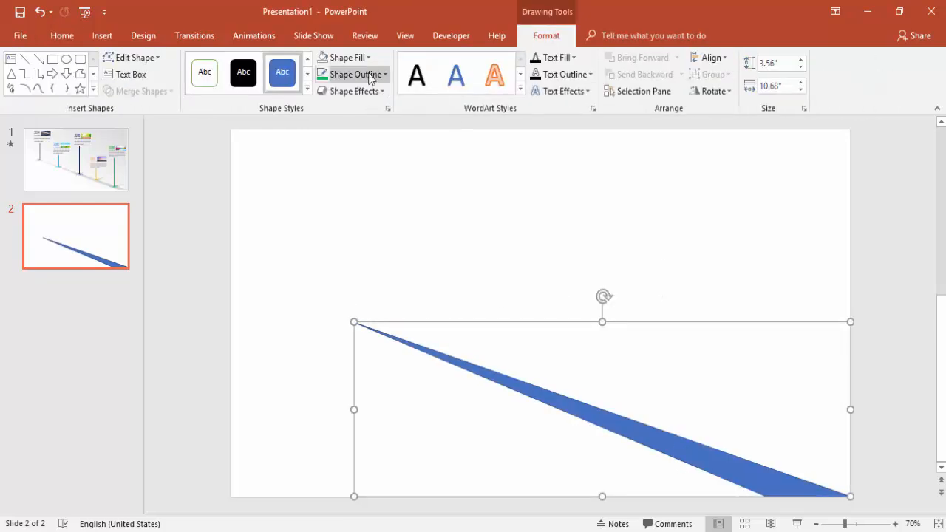
Step: Fill the wedge light grey and remove its outline so it reads as a shadow streak
click(345, 56)
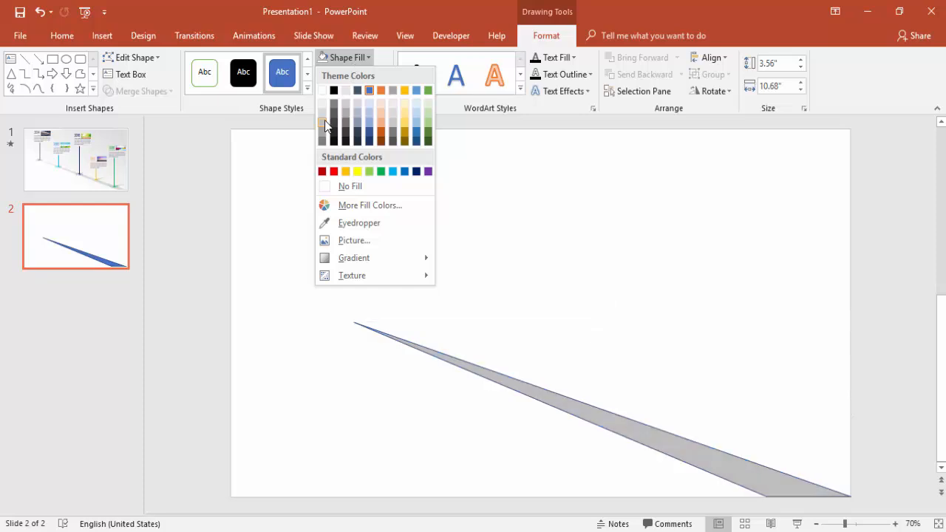
mouse_move(322, 124)
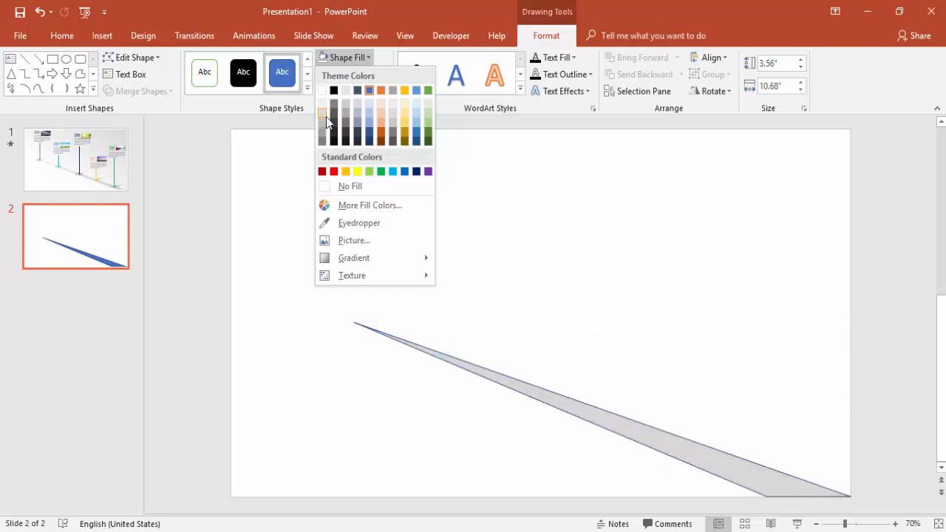
click(349, 74)
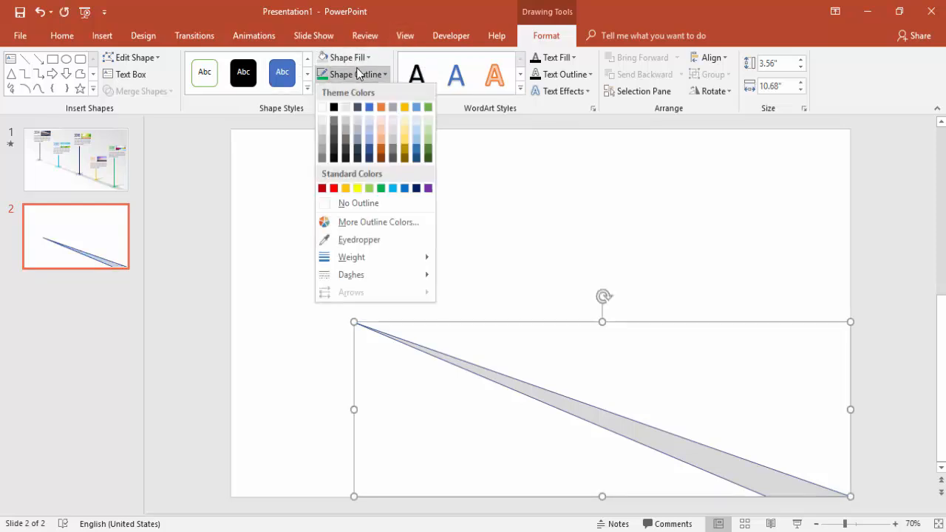
click(357, 202)
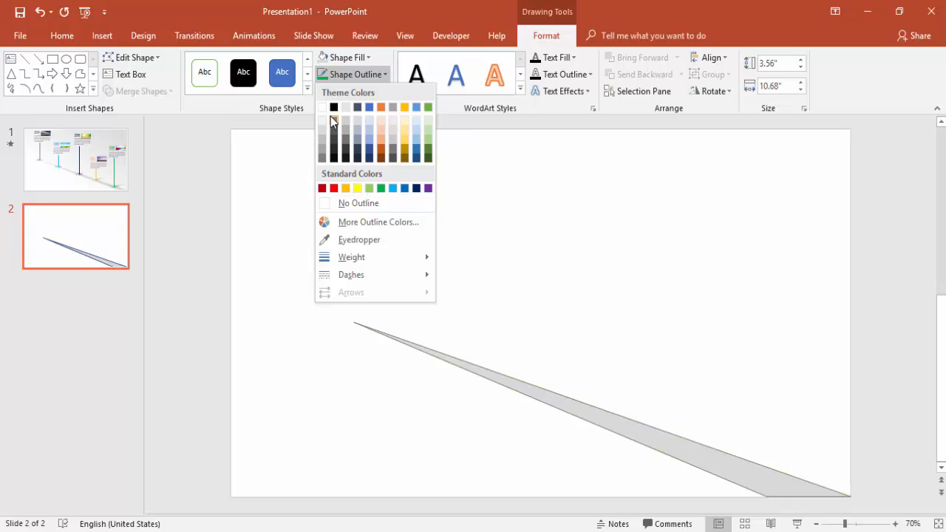
click(357, 202)
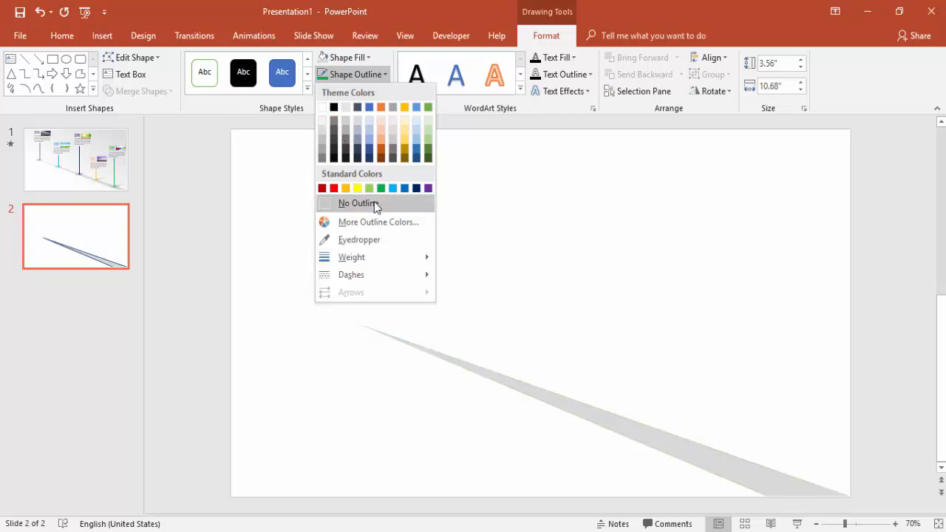
click(345, 57)
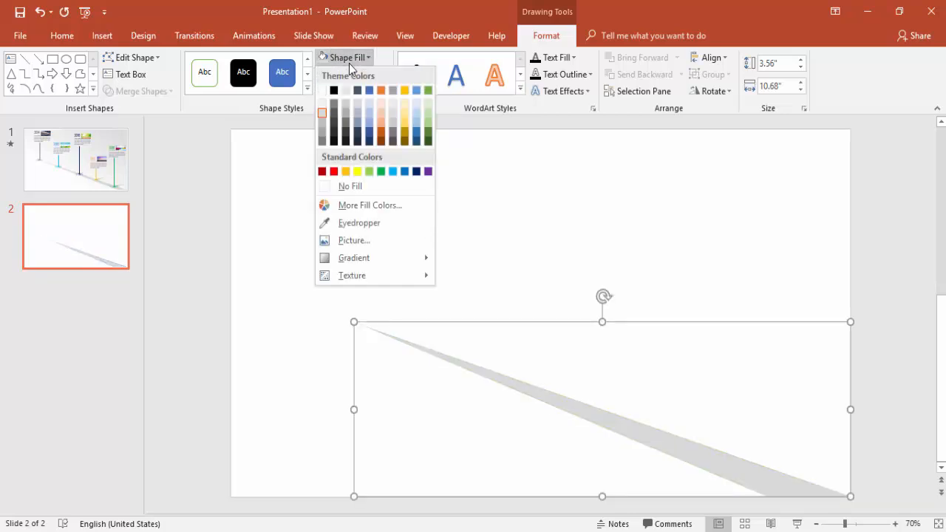
click(493, 198)
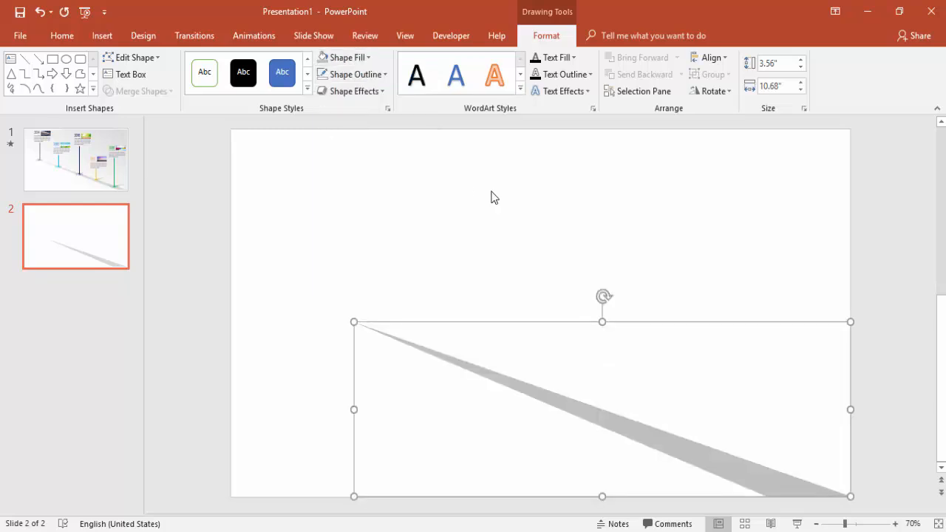
click(706, 277)
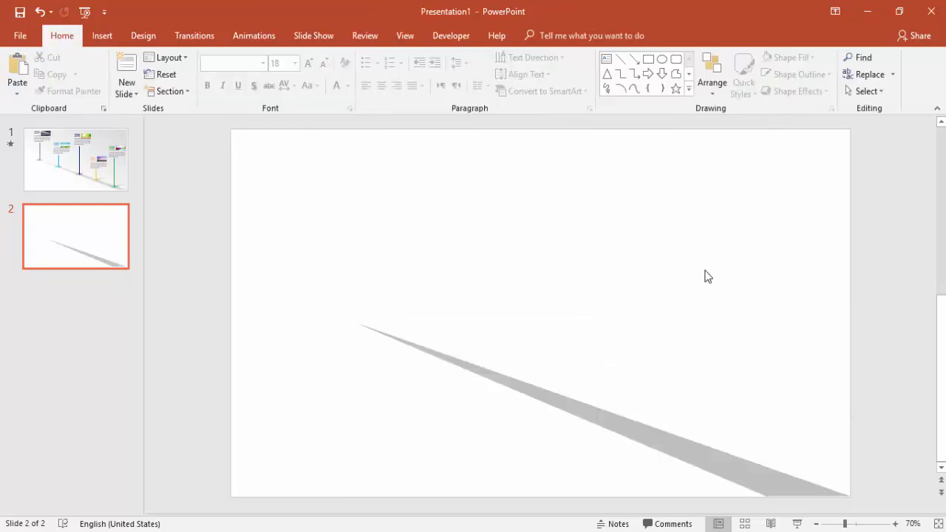
Step: Draw a small oval circle above the right end of the shadow wedge
click(102, 36)
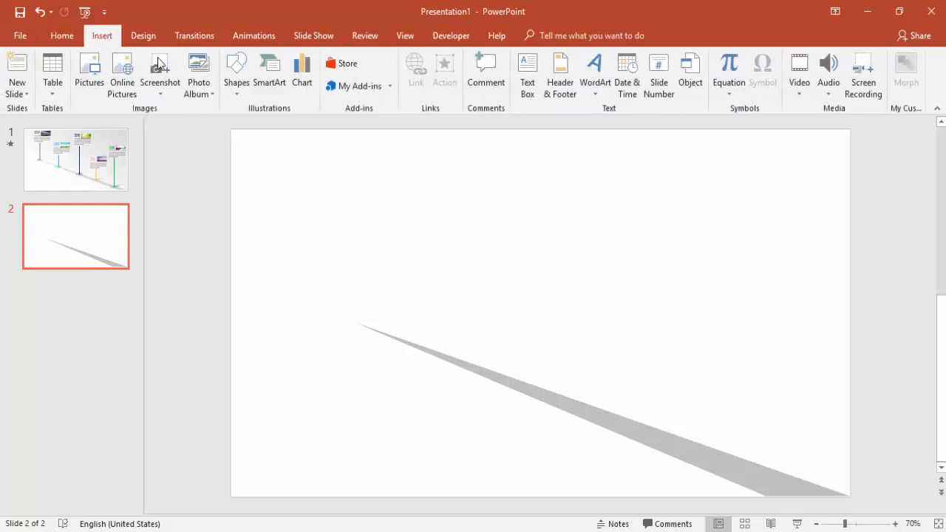
click(237, 74)
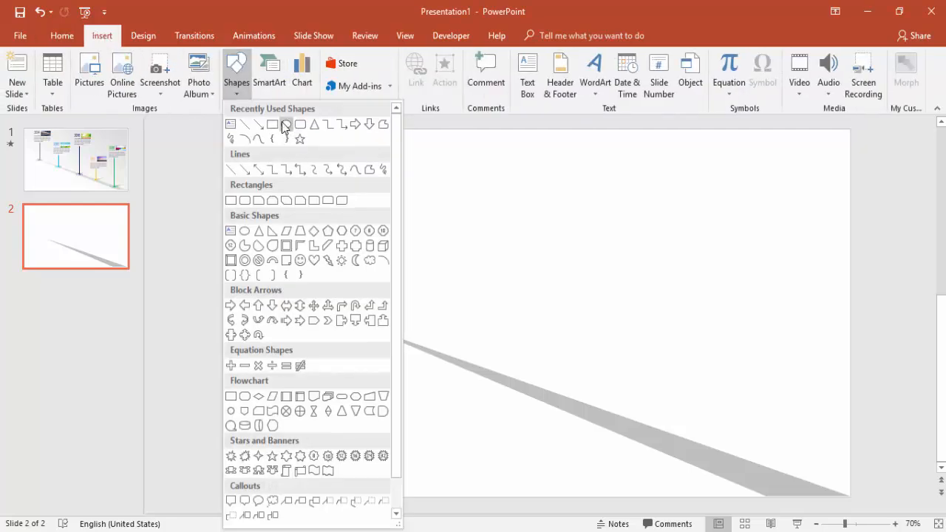
click(285, 125)
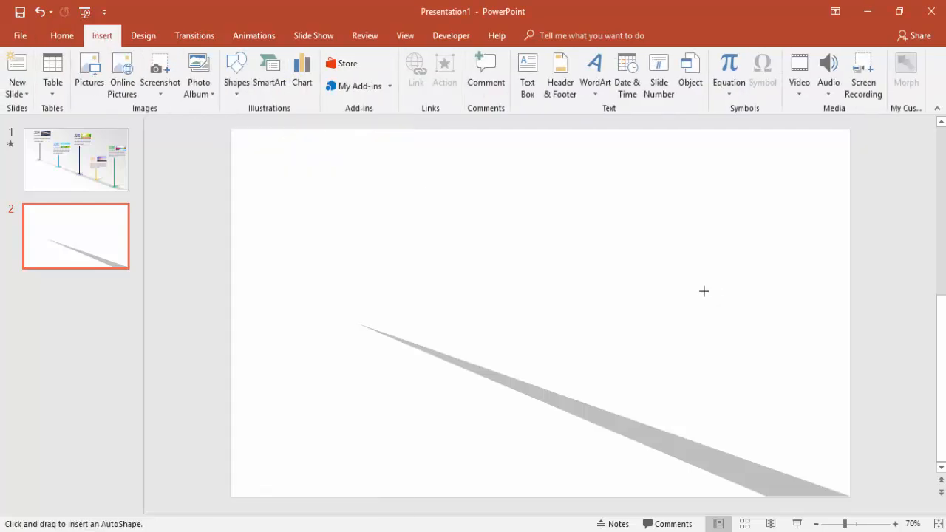
drag(703, 292, 742, 331)
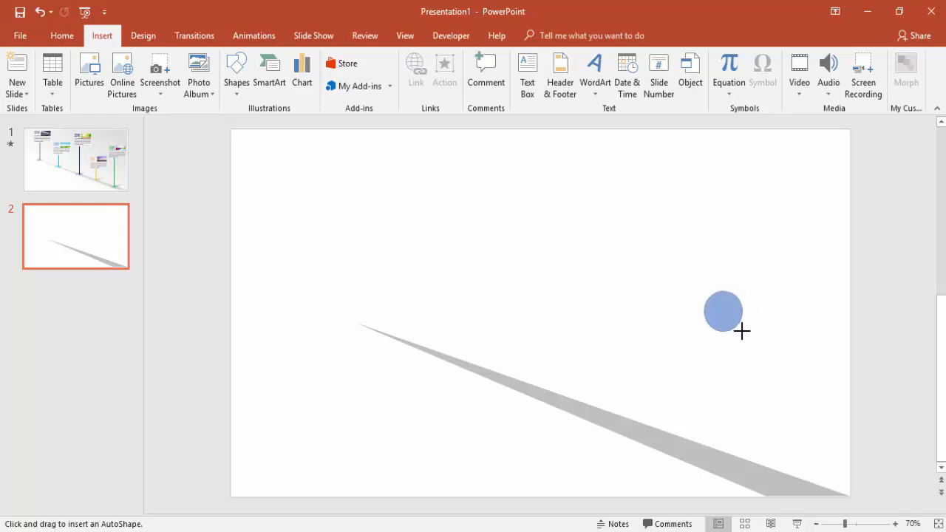
drag(706, 296, 739, 328)
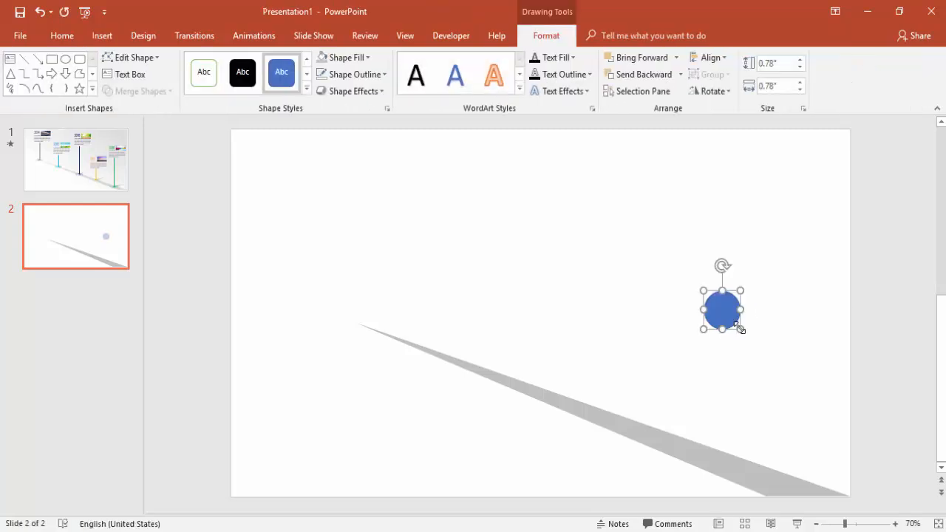
Step: Remove the circle's outline and fill it solid green
click(349, 74)
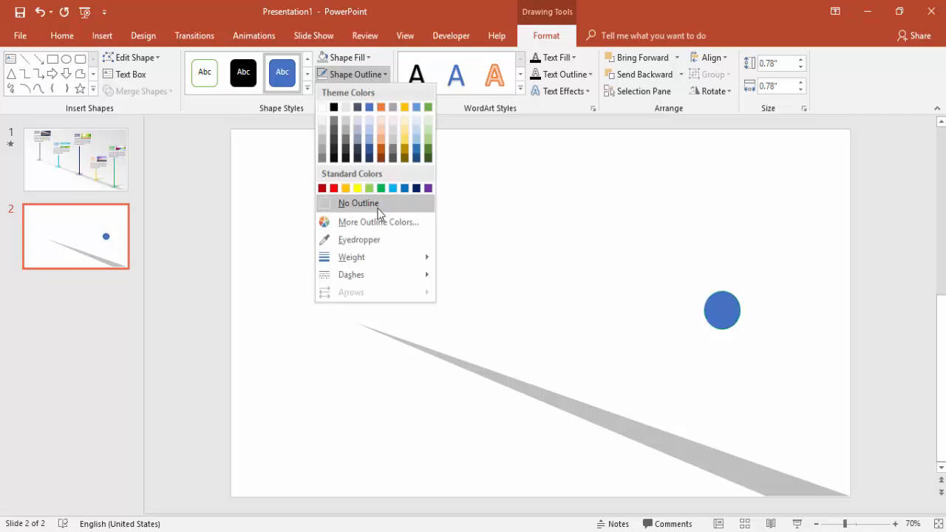
click(343, 56)
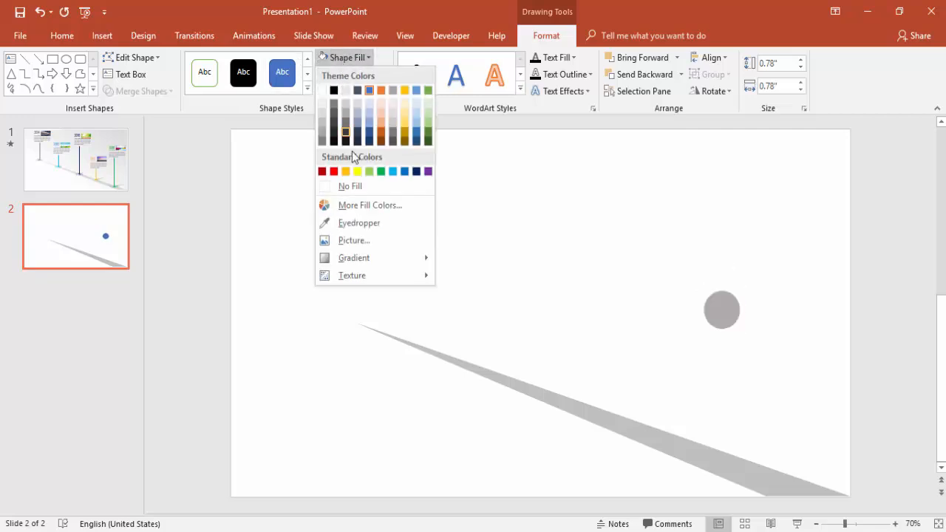
click(370, 171)
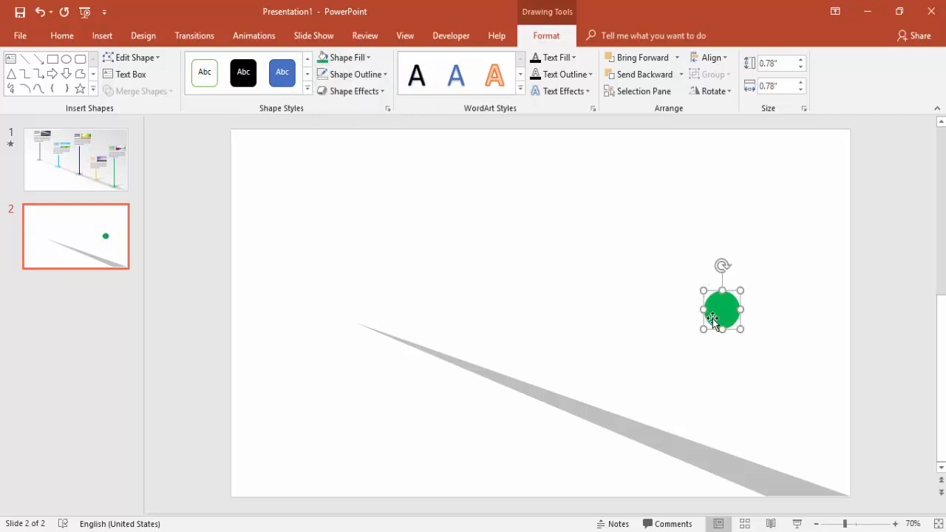
Step: Duplicate the dot as a larger ring with no fill and a green outline, centred on the dot
drag(721, 309, 727, 313)
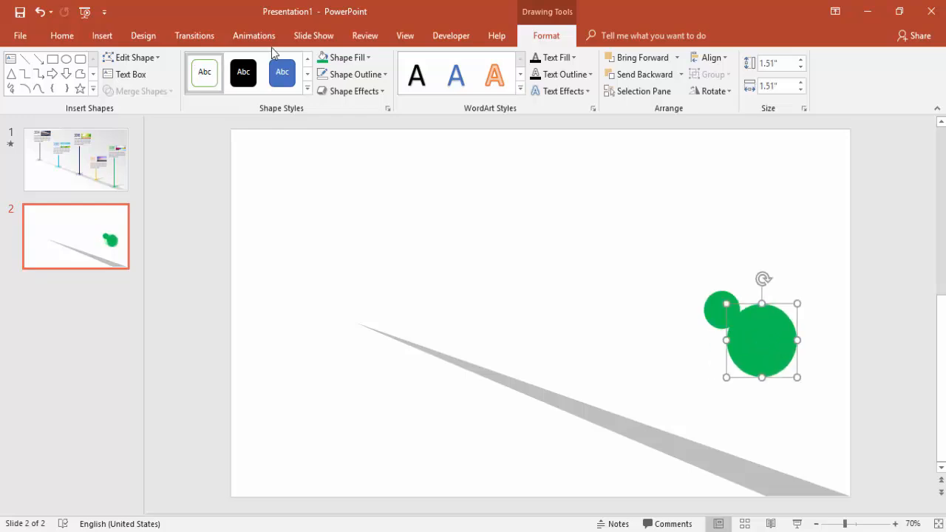
mouse_move(384, 194)
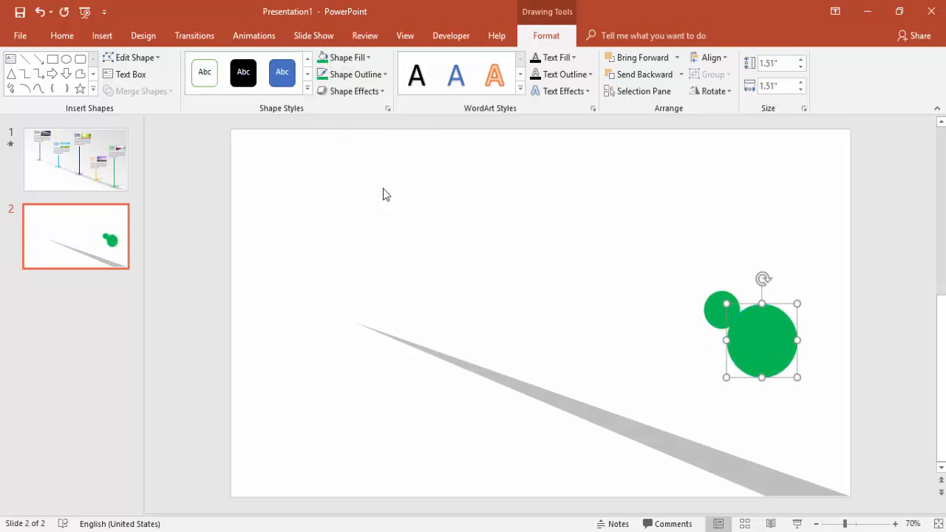
click(349, 186)
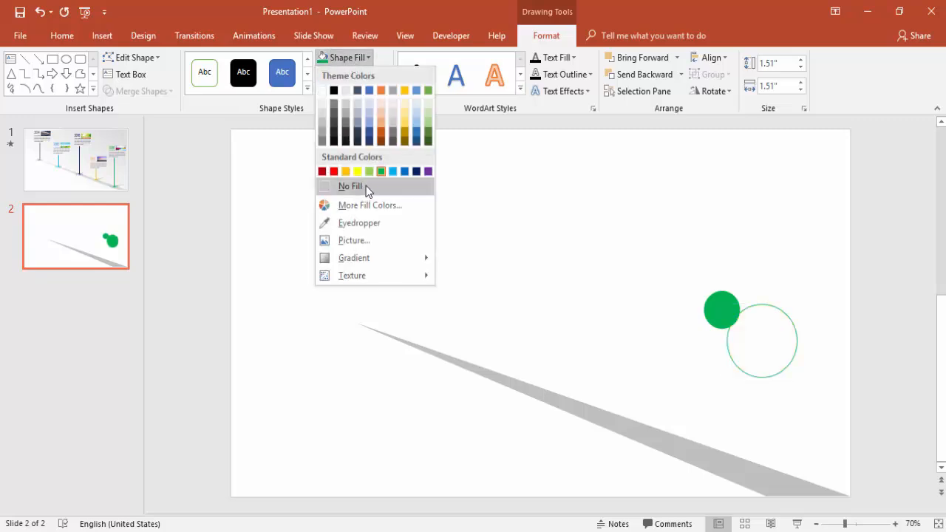
click(381, 172)
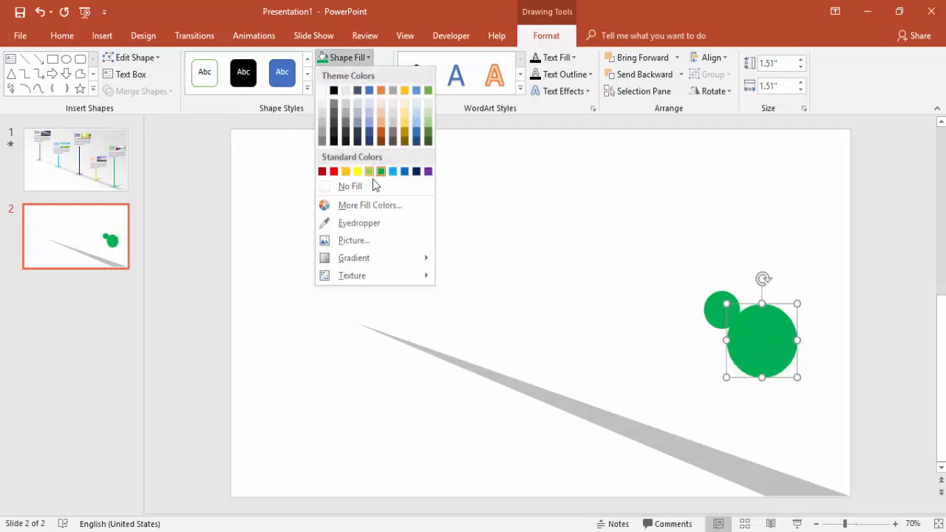
click(347, 74)
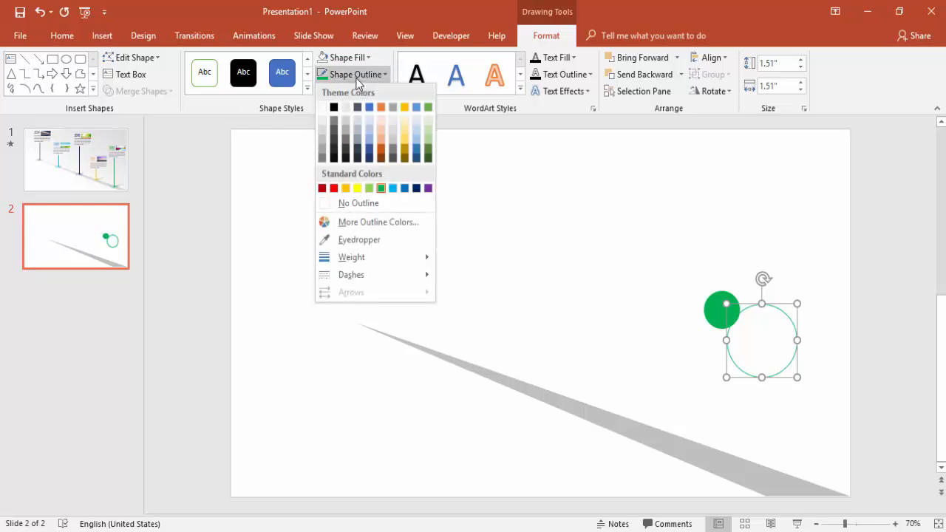
click(351, 257)
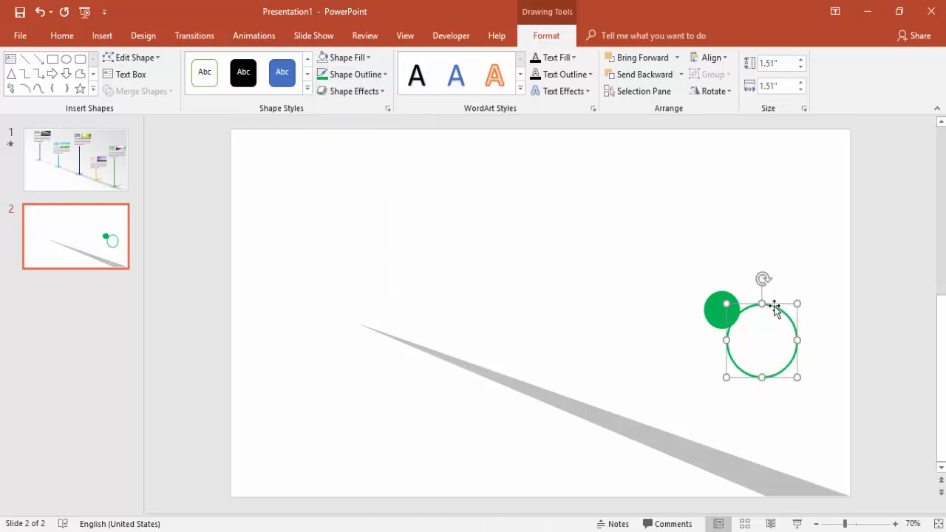
drag(762, 340, 722, 311)
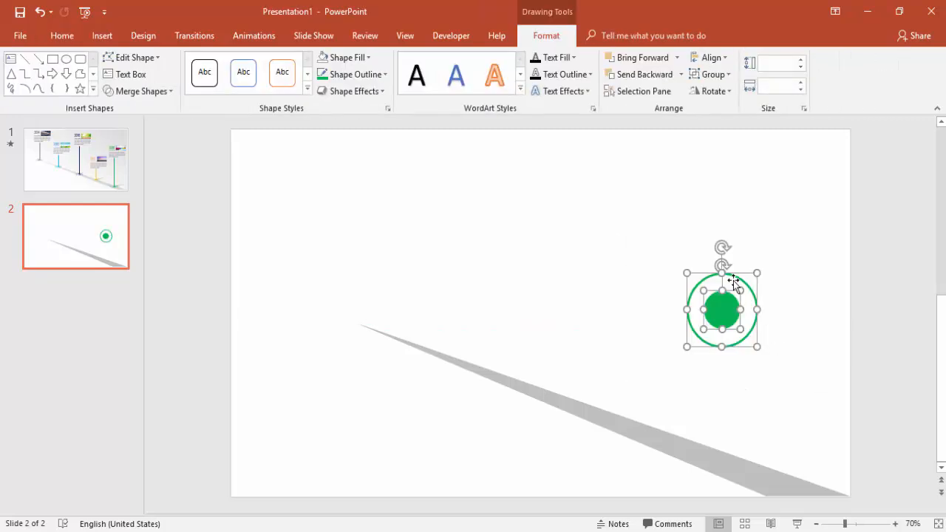
mouse_move(881, 366)
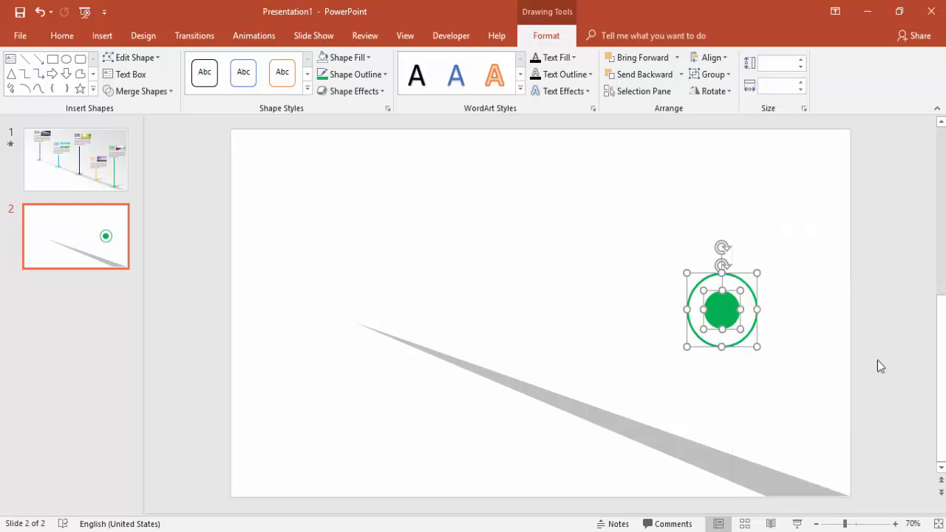
Step: Apply the Off Axis 1: Top 3-D rotation preset to flatten the target circle
right_click(722, 309)
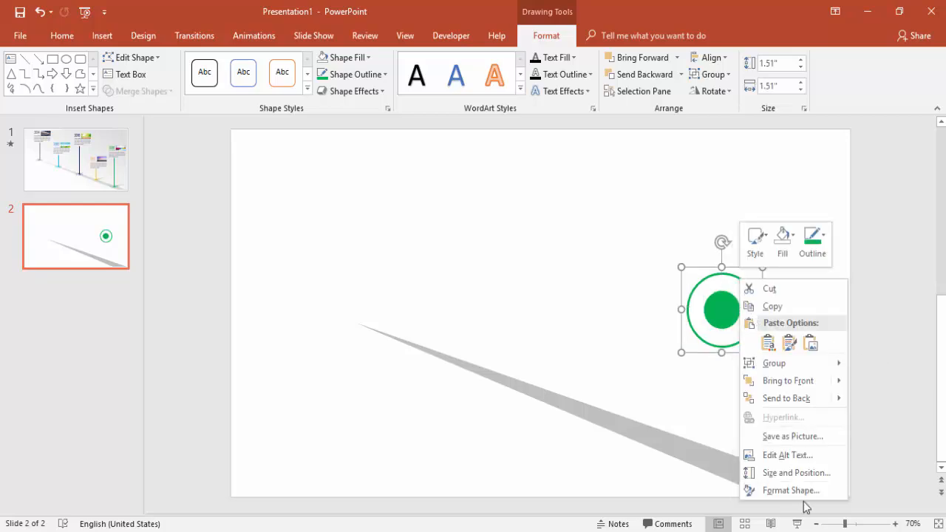
click(791, 491)
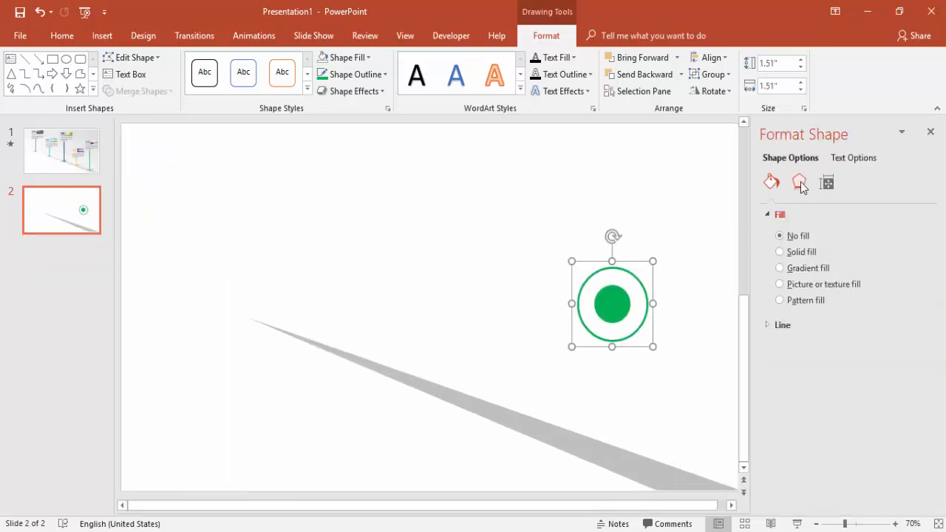
click(798, 182)
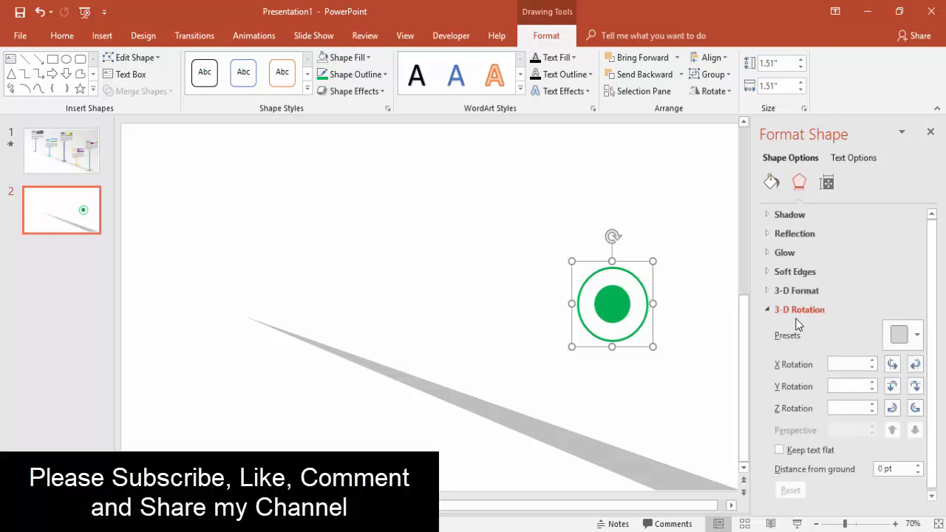
click(916, 334)
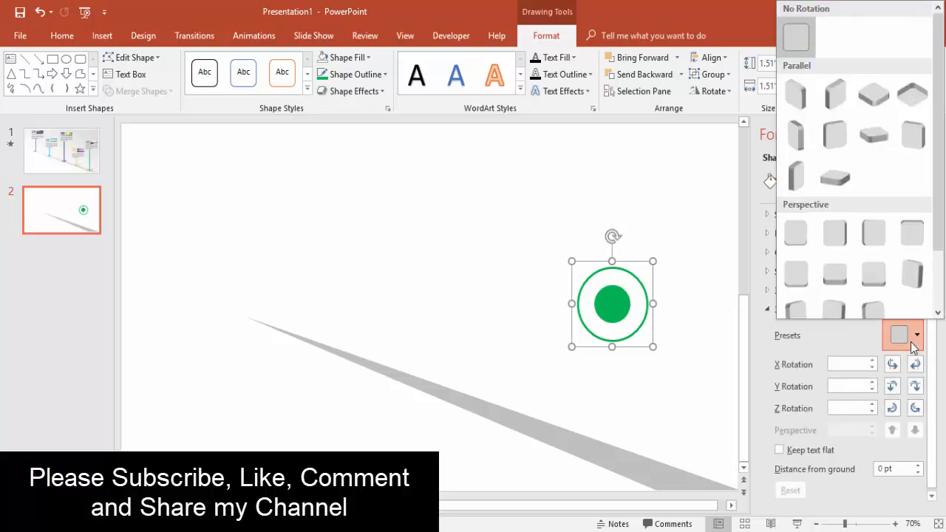
mouse_move(873, 136)
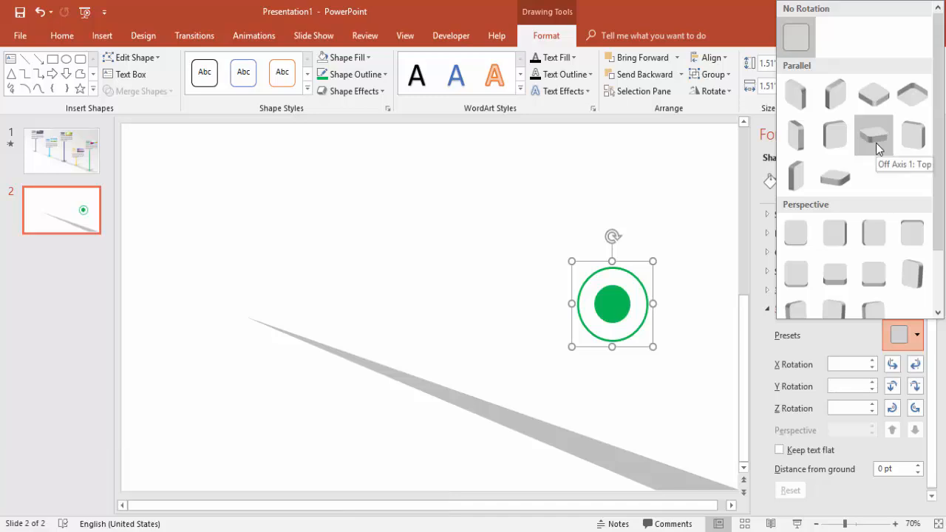
click(874, 136)
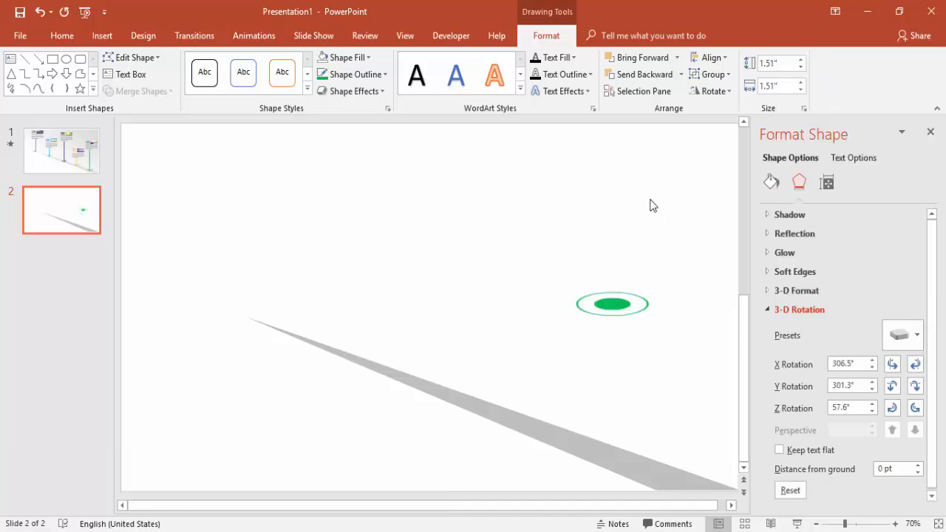
Step: Move the tilted target onto the lower-right end of the shadow wedge
click(612, 304)
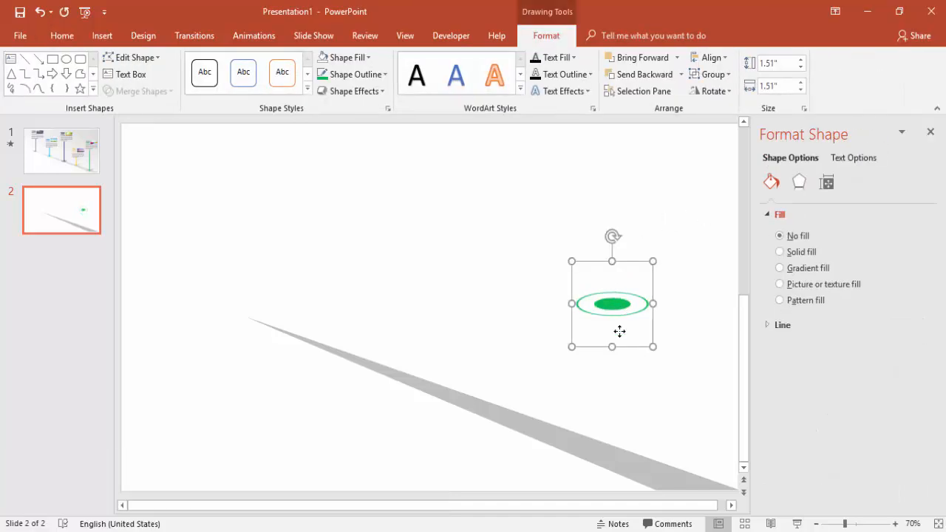
drag(612, 303, 632, 464)
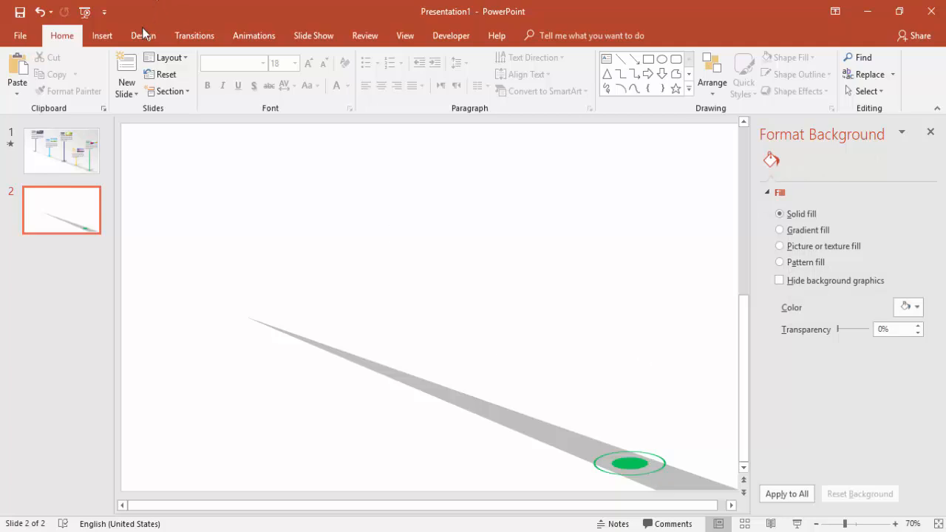
Step: Draw a green vertical pole from the target and start a tall narrow shape beside it
click(237, 71)
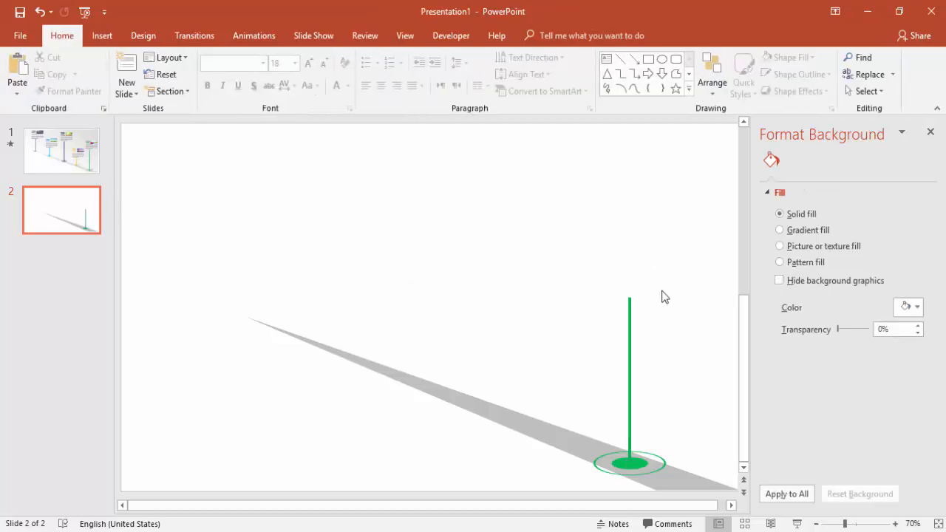
mouse_move(647, 405)
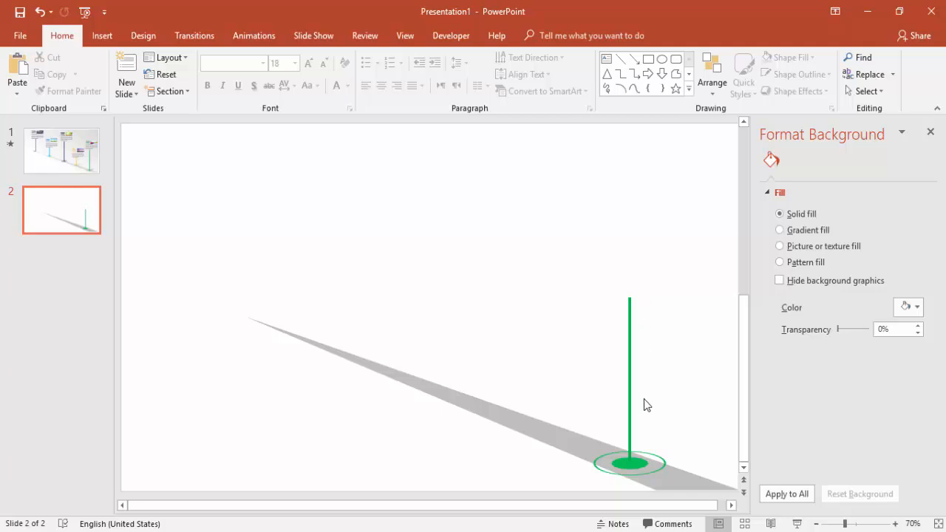
mouse_move(614, 295)
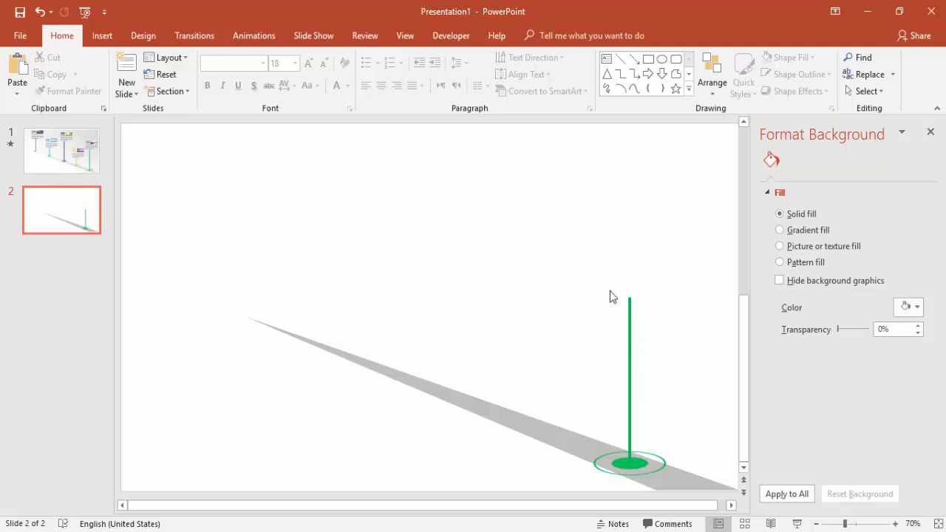
click(102, 36)
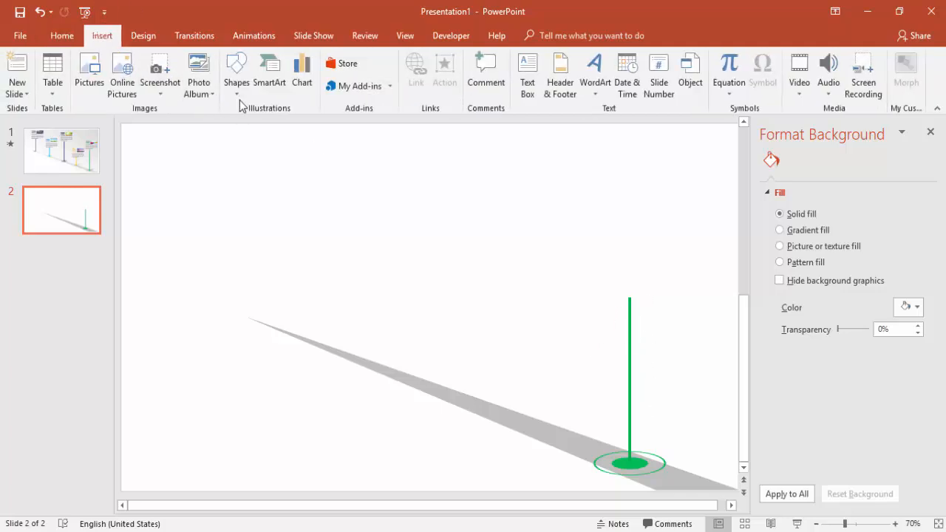
click(237, 71)
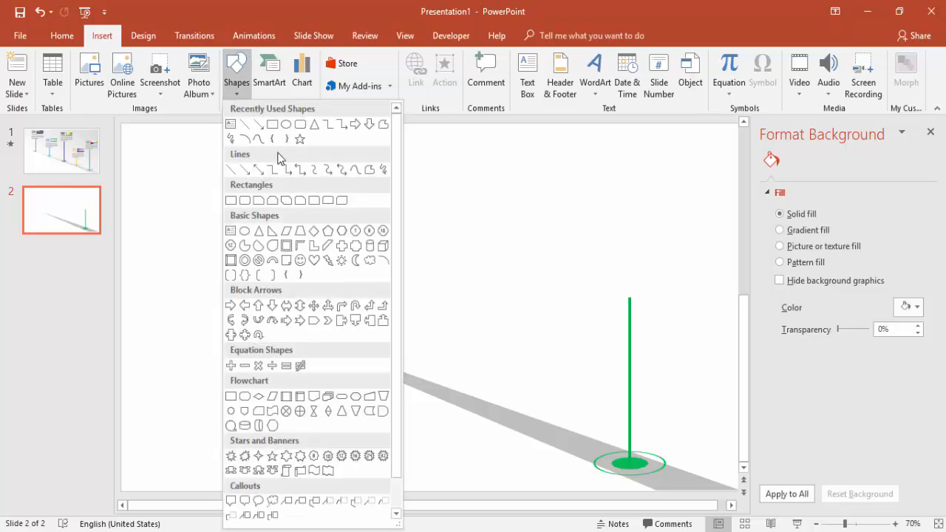
mouse_move(287, 124)
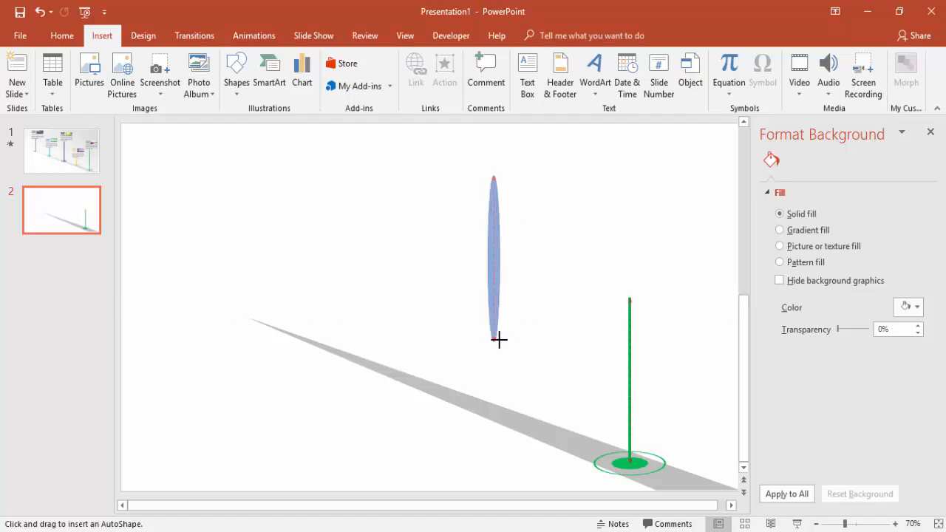
Step: Give the narrow bar a grey linear 90° gradient fill and adjust its stops
click(493, 259)
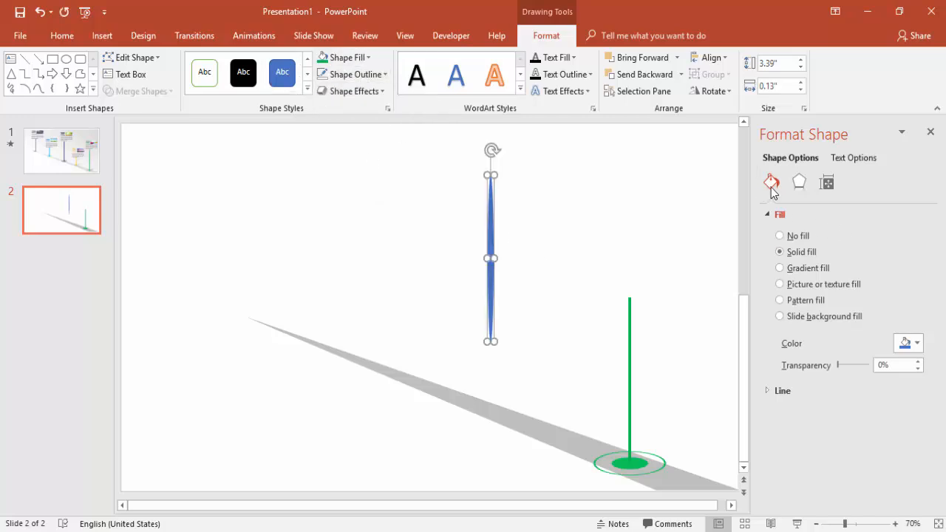
click(781, 268)
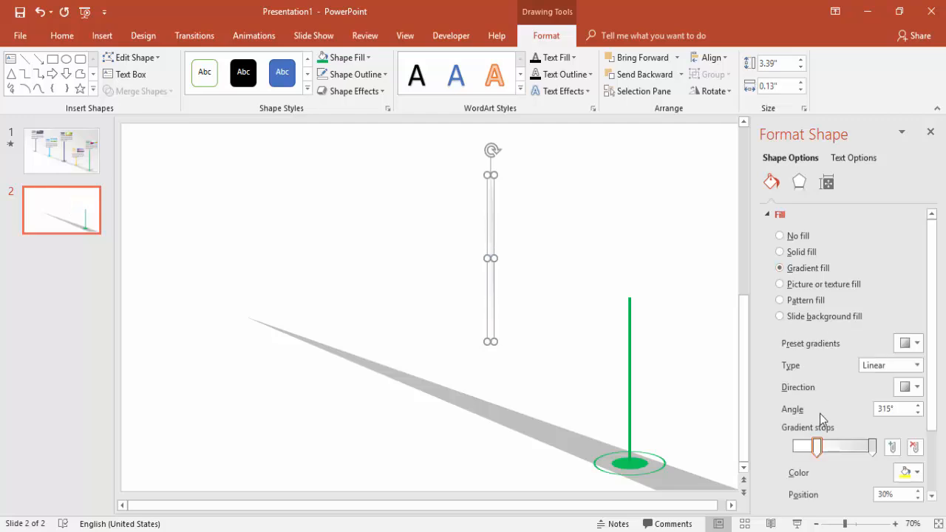
click(917, 387)
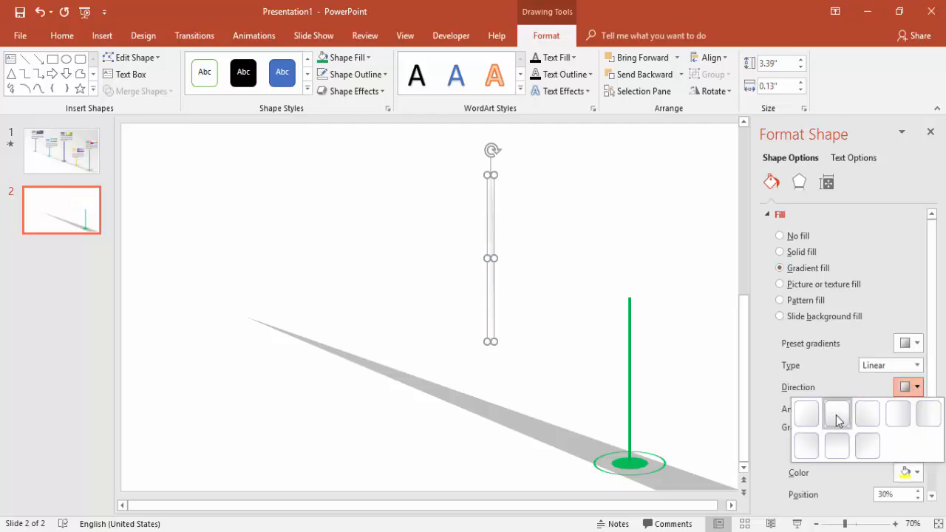
click(837, 414)
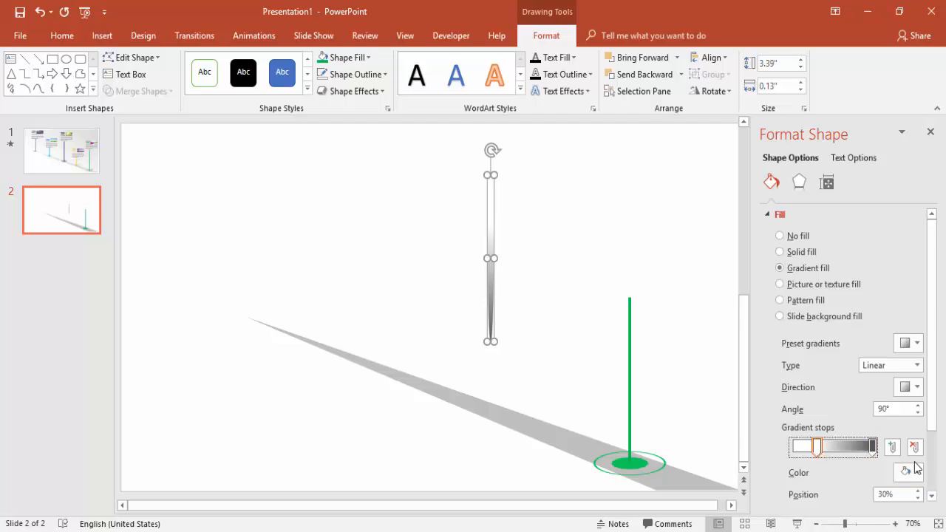
click(909, 473)
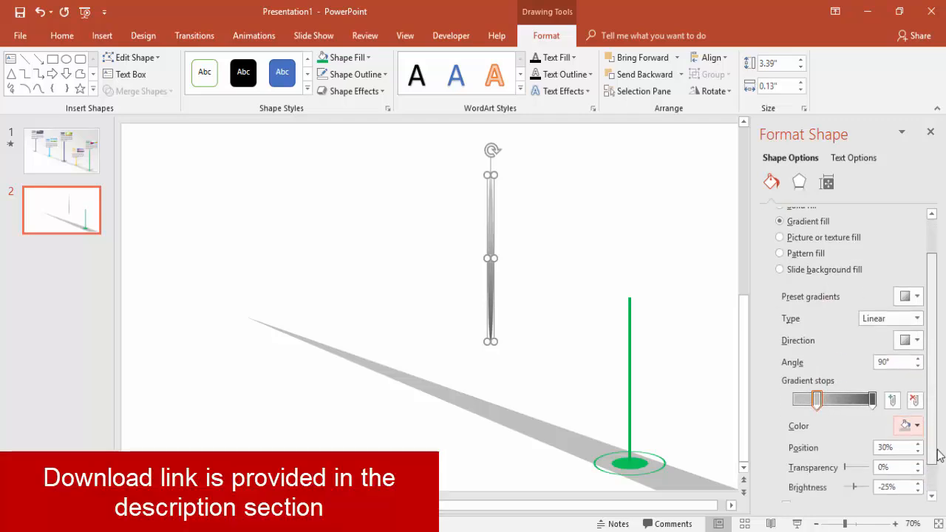
scroll(down, 3)
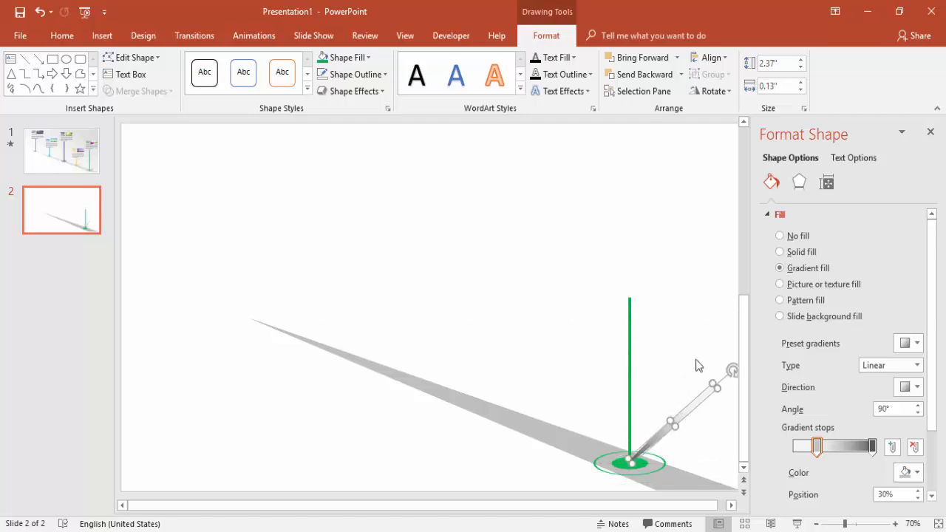
click(62, 150)
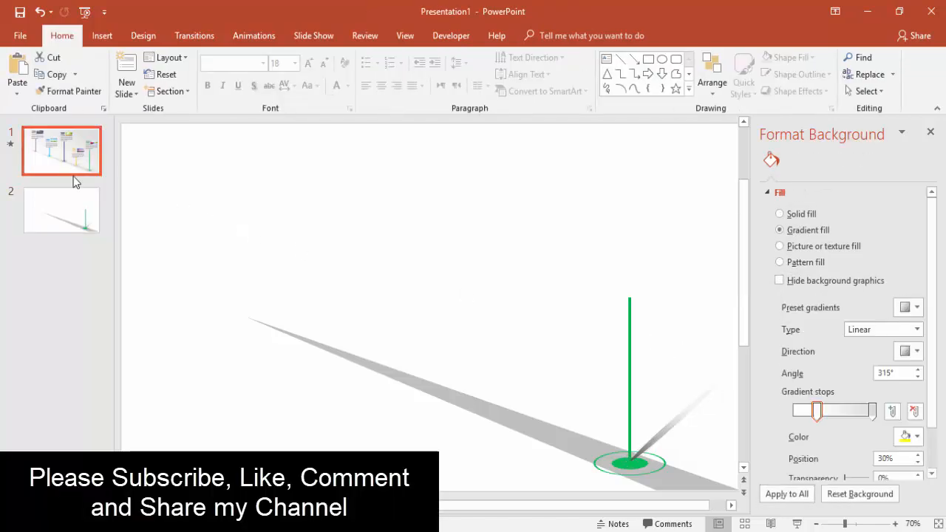
click(780, 213)
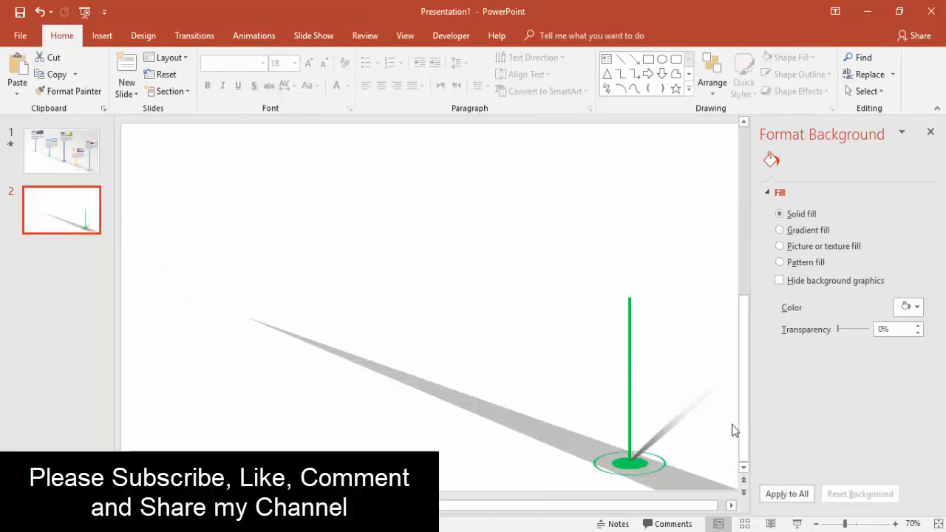
click(687, 399)
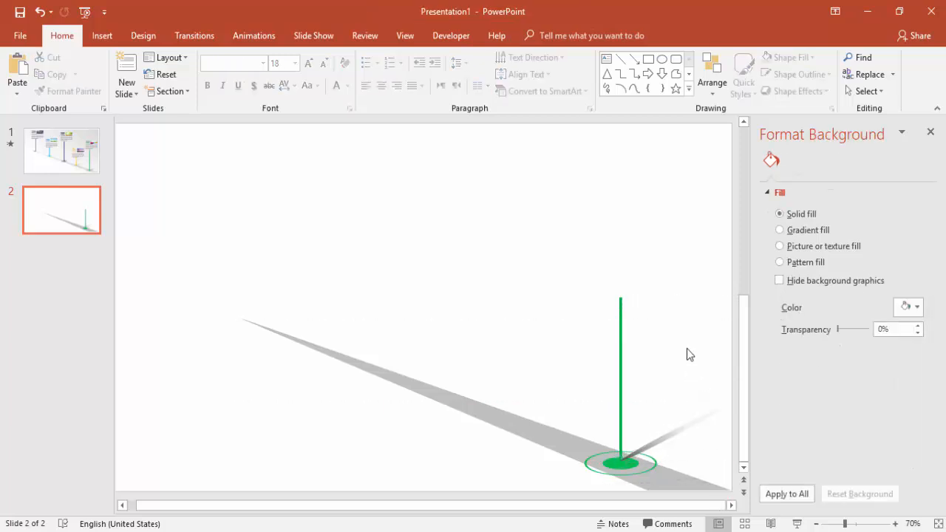
mouse_move(236, 173)
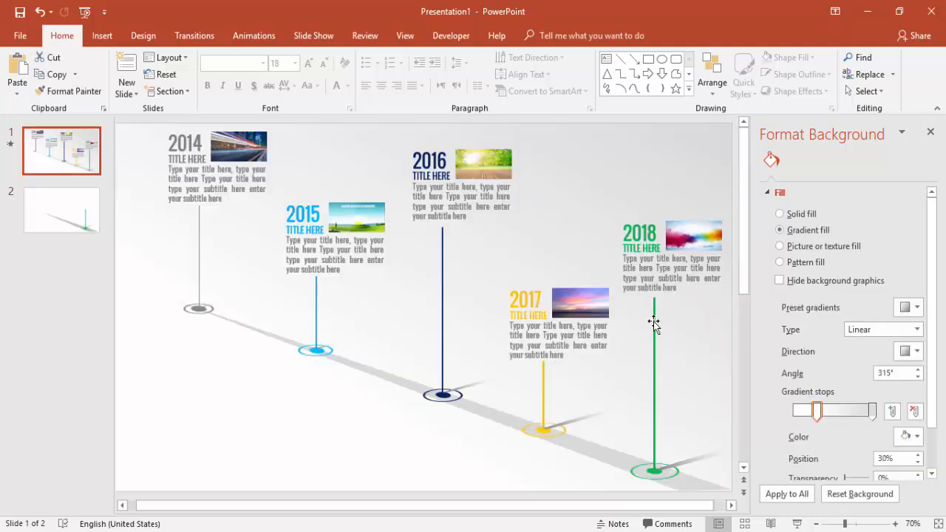
click(62, 210)
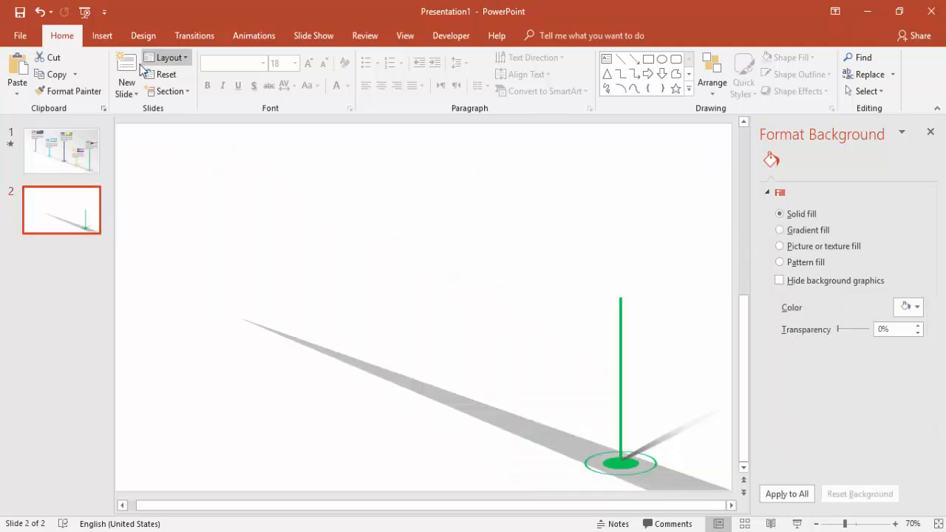
Step: Add a '2018' text label, make it green at size 40, and place it above the pole
click(102, 35)
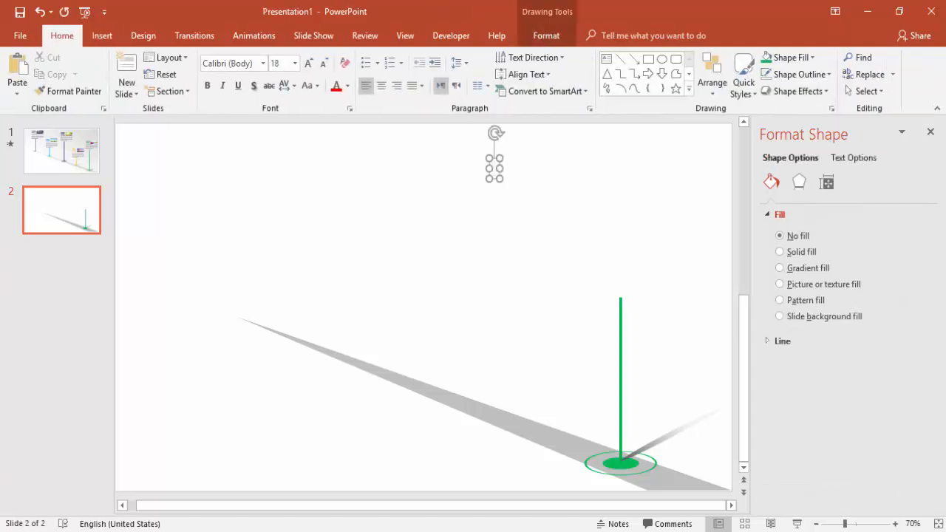
text(2018)
click(234, 63)
text(Oasis)
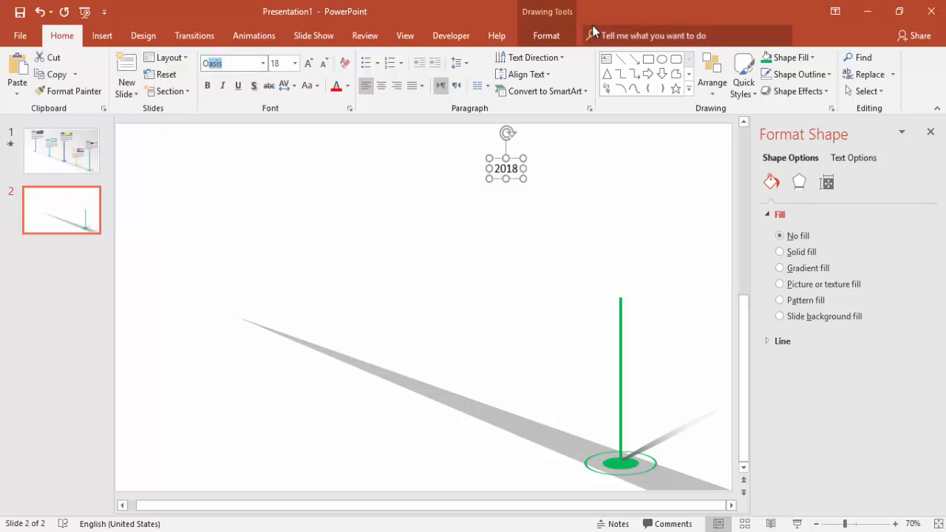
click(233, 62)
text(Oswald)
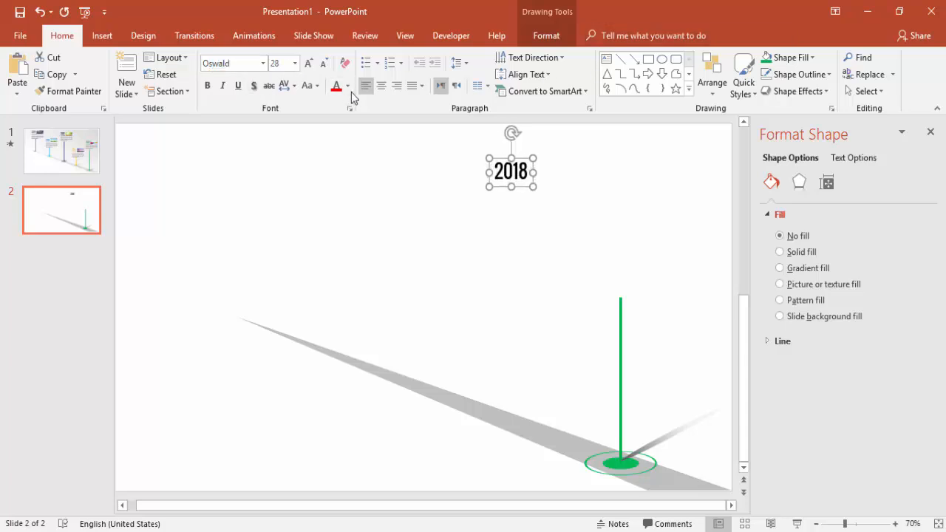
click(337, 86)
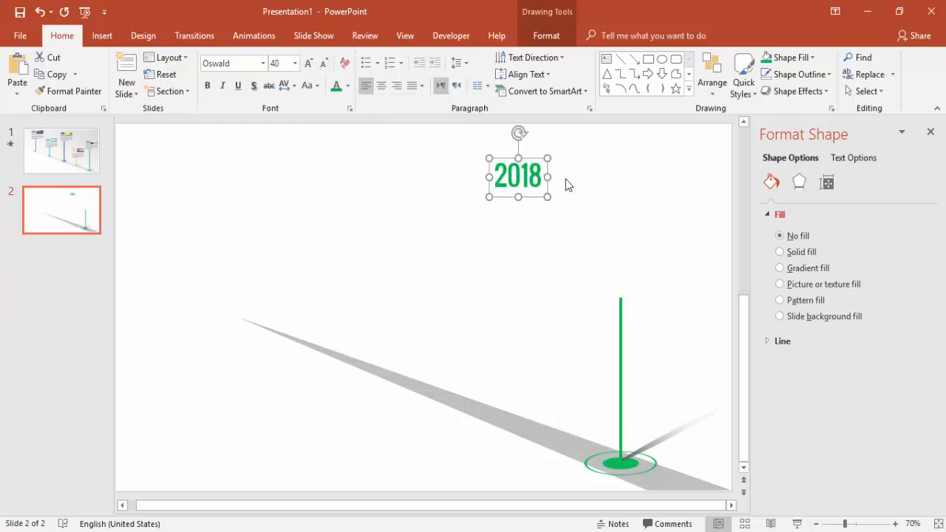
drag(518, 174, 556, 192)
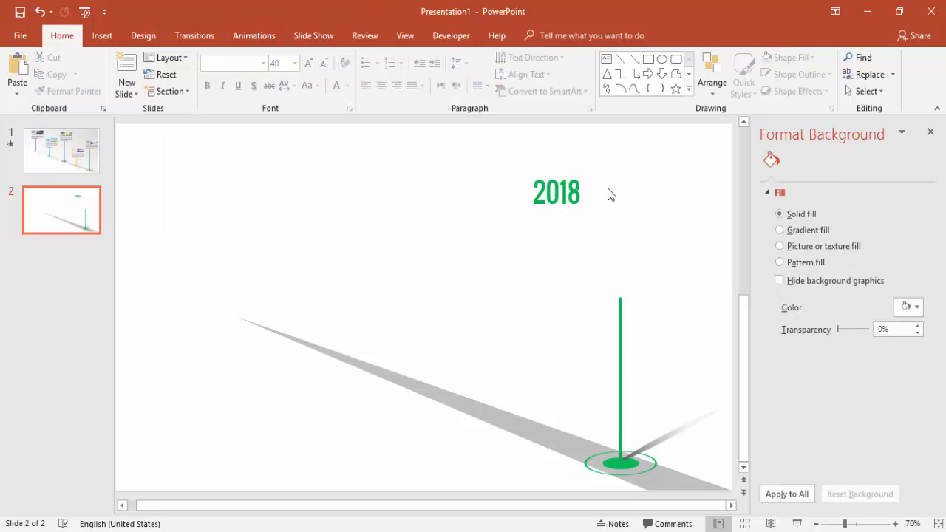
Step: Copy the 2018 picture from slide 1 and place it beside the 2018 label on slide 2
click(62, 151)
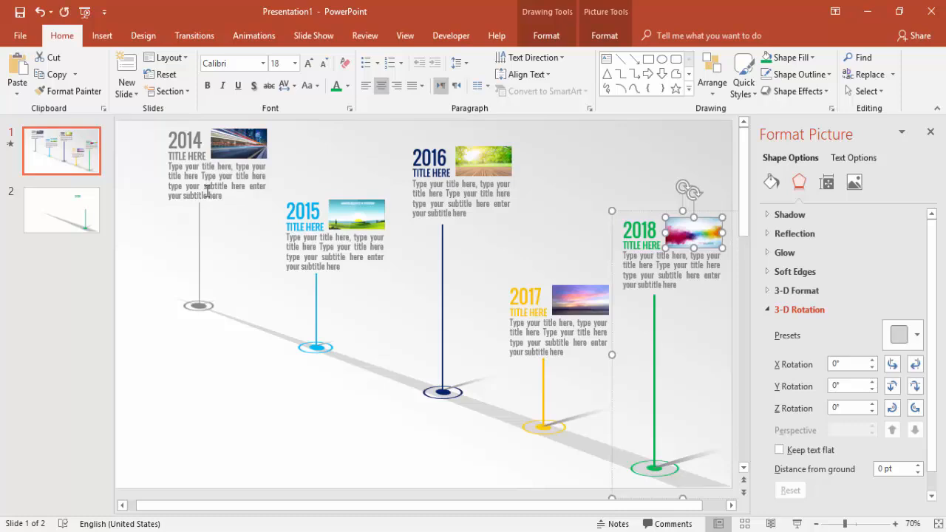
click(62, 210)
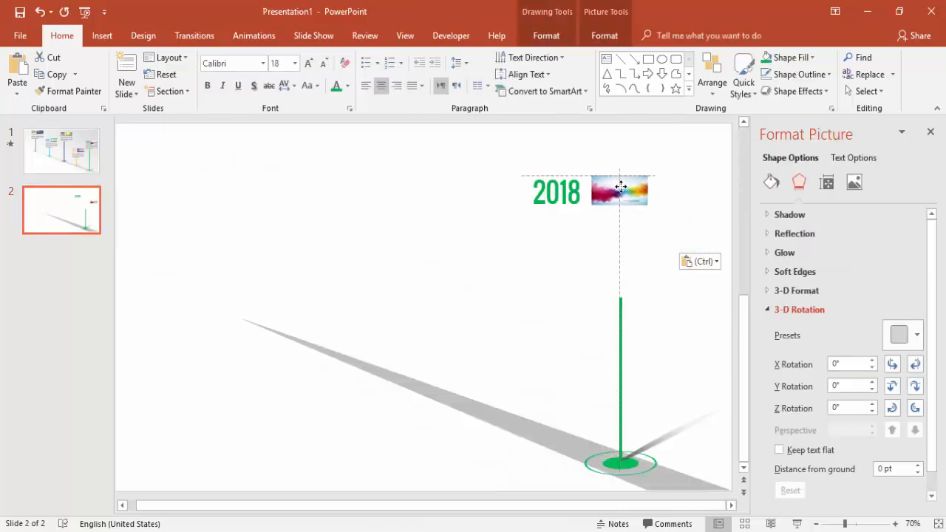
click(619, 191)
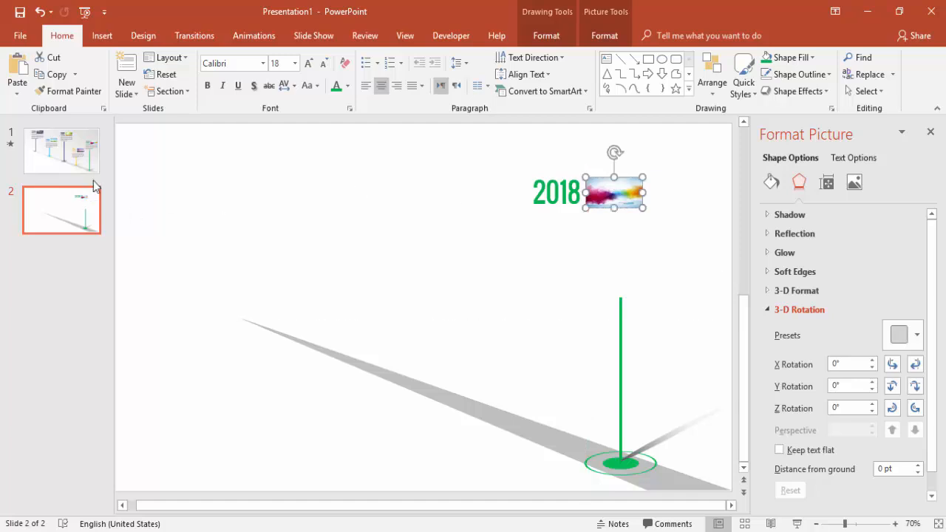
Step: Copy the 2018 description text box from slide 1 onto slide 2 beneath the label
click(62, 151)
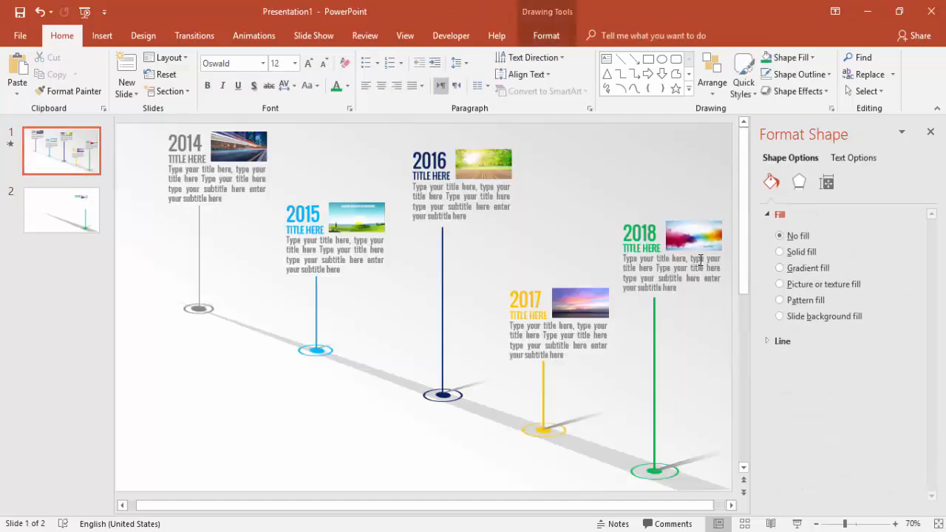
click(671, 254)
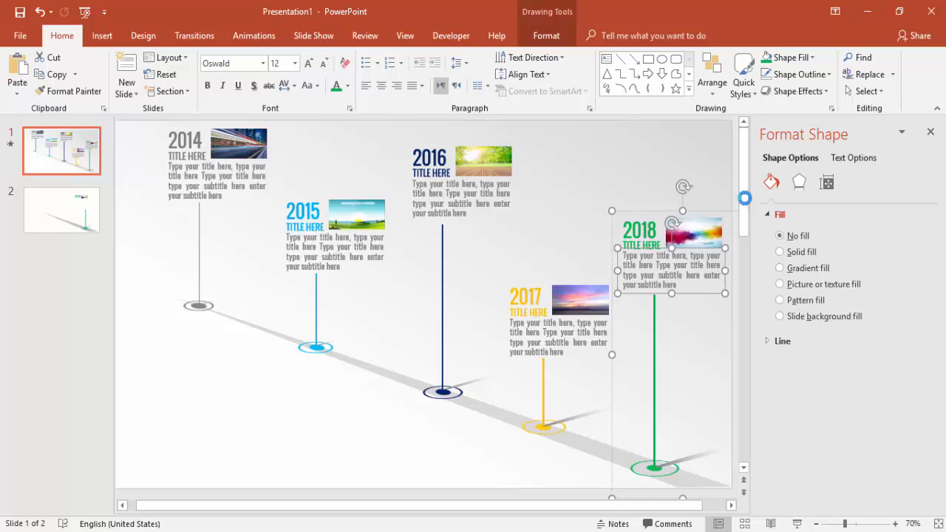
click(62, 210)
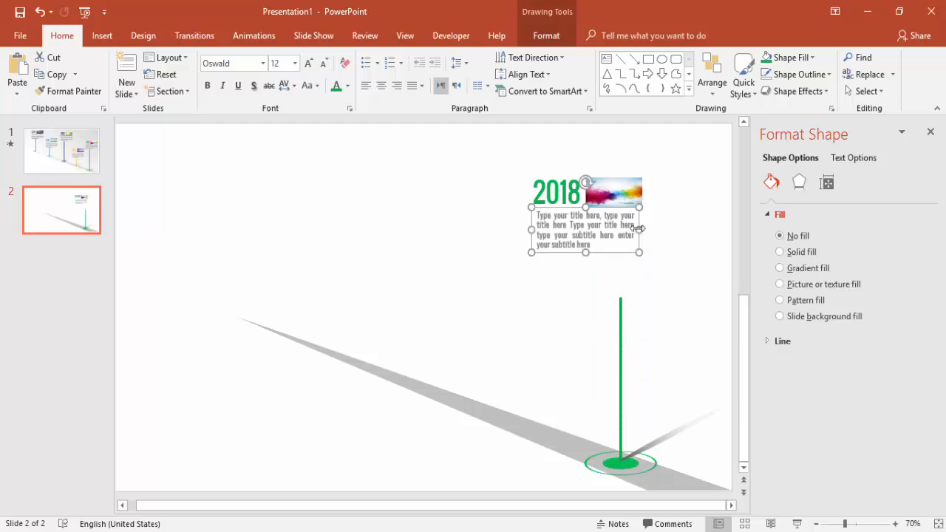
click(494, 159)
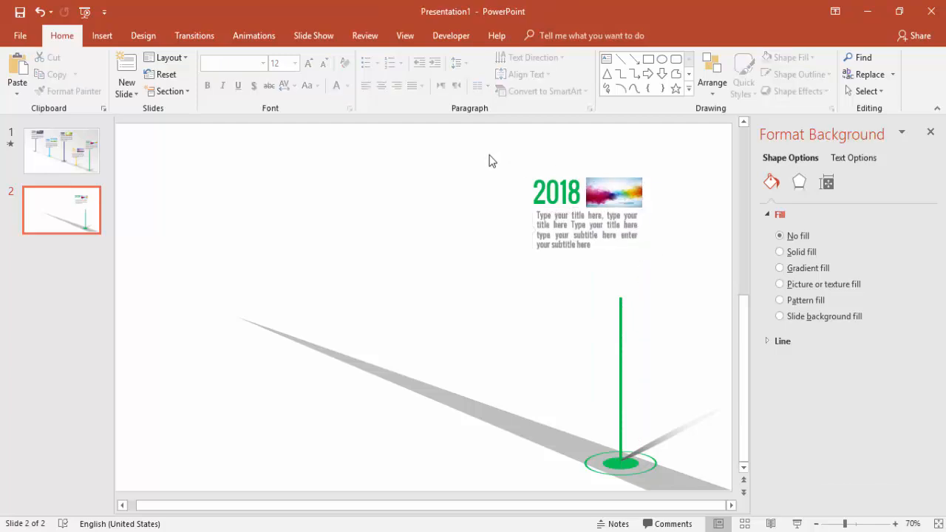
right_click(576, 229)
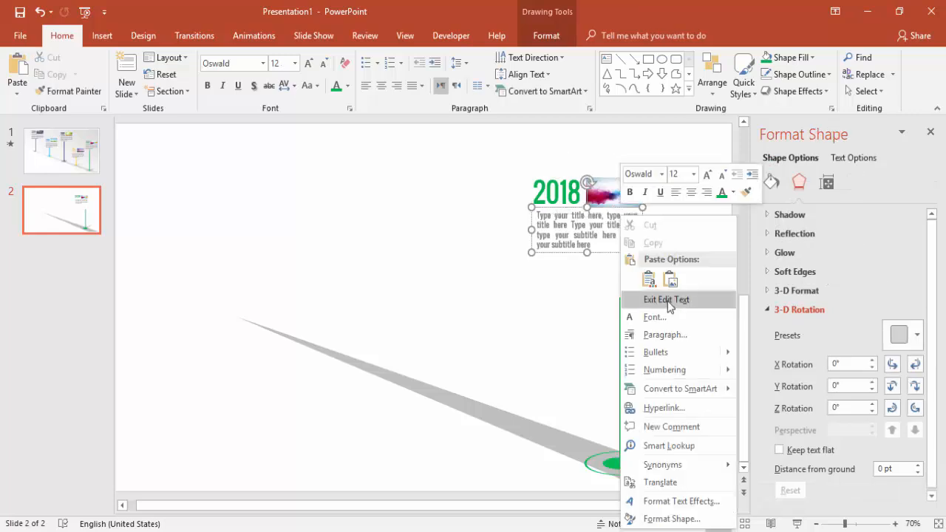
click(665, 298)
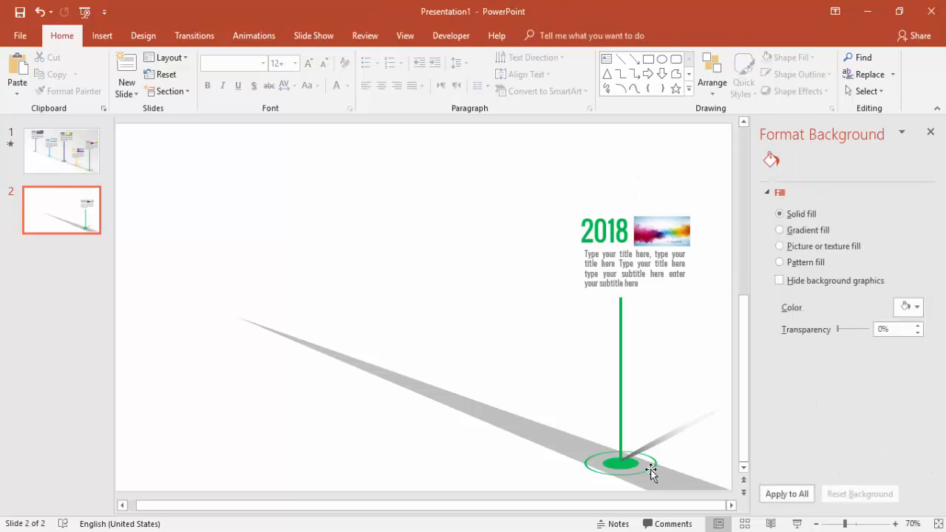
Step: Ctrl-drag the green target base to make a first copy further up the shadow
click(621, 461)
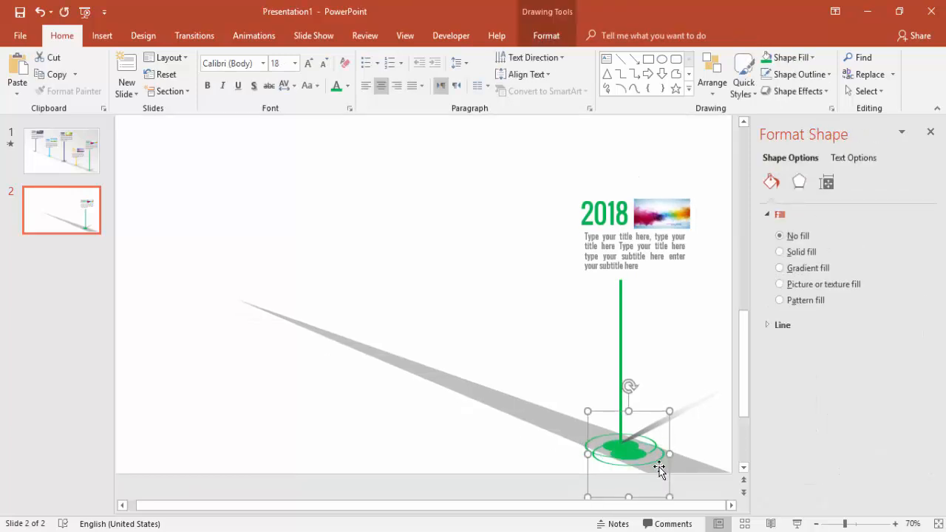
mouse_move(653, 470)
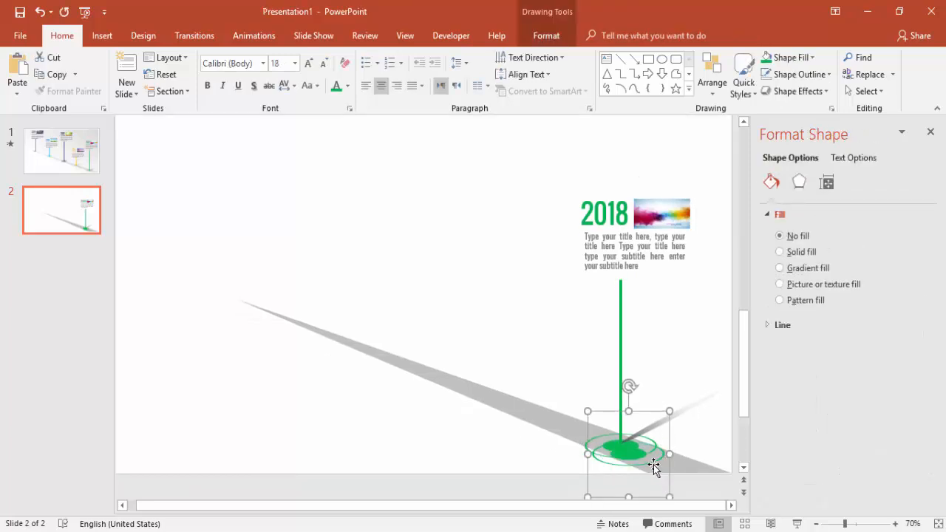
click(780, 252)
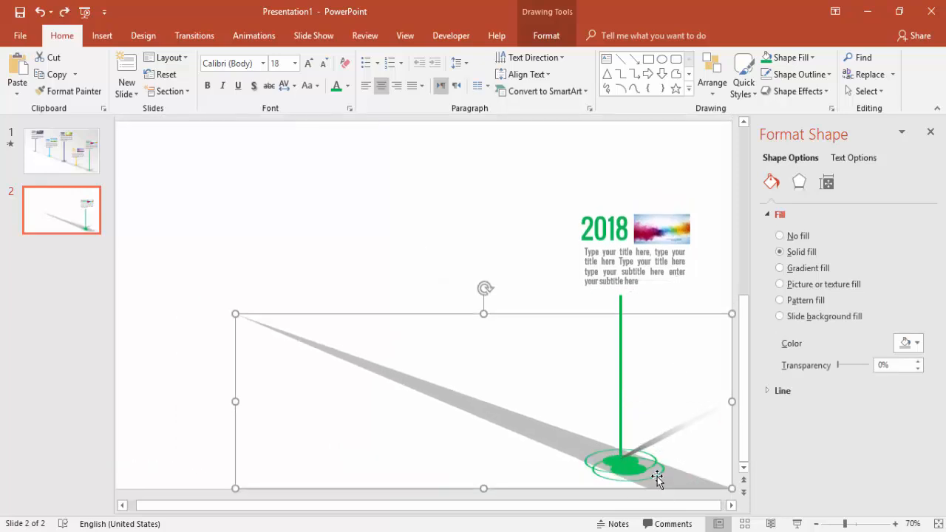
click(780, 237)
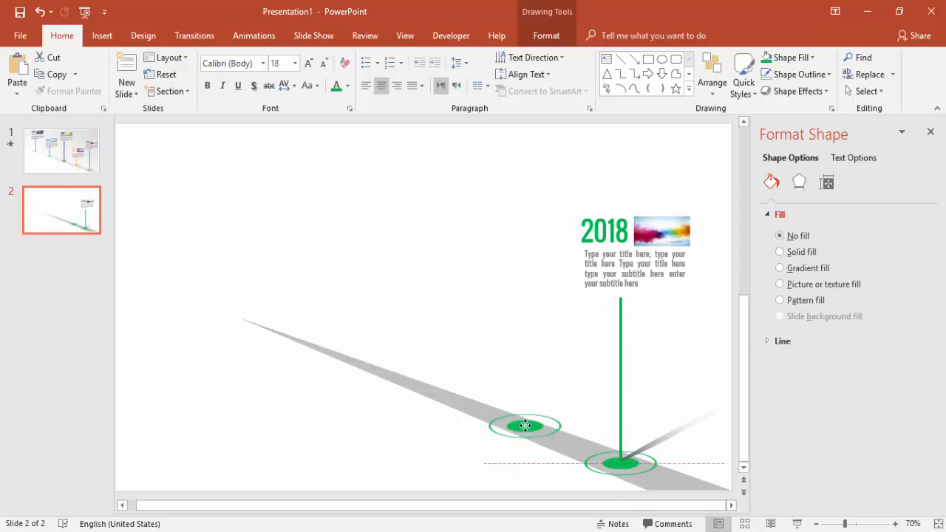
click(525, 426)
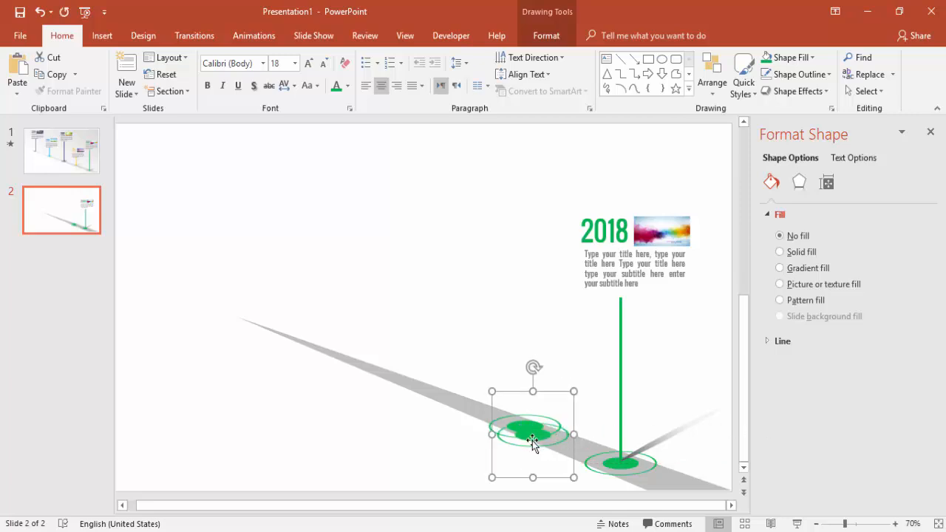
Step: Add two more progressively smaller base copies along the wedge toward its far end
drag(533, 431, 417, 388)
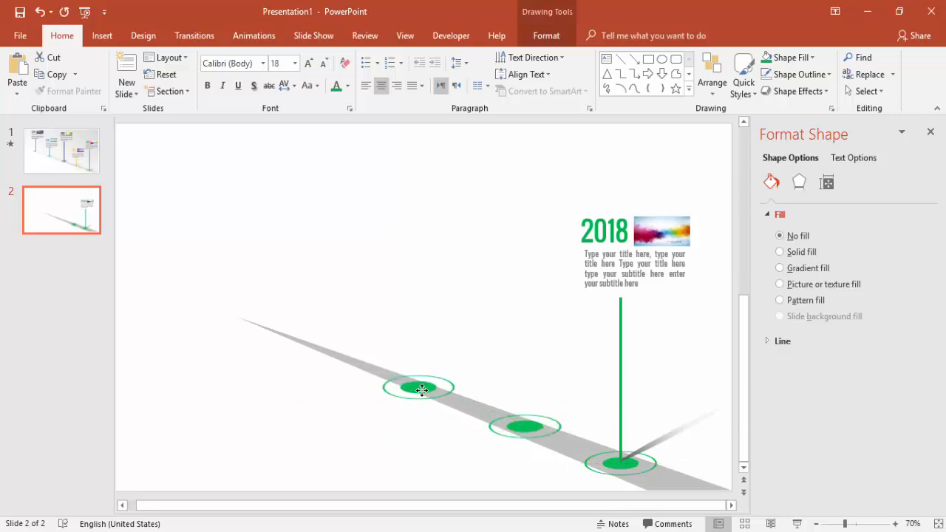
click(420, 387)
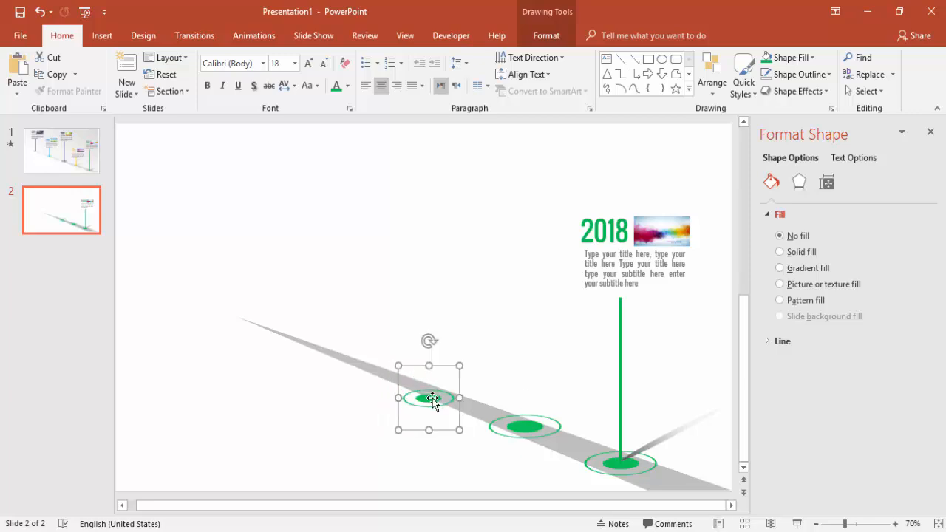
drag(429, 398, 333, 362)
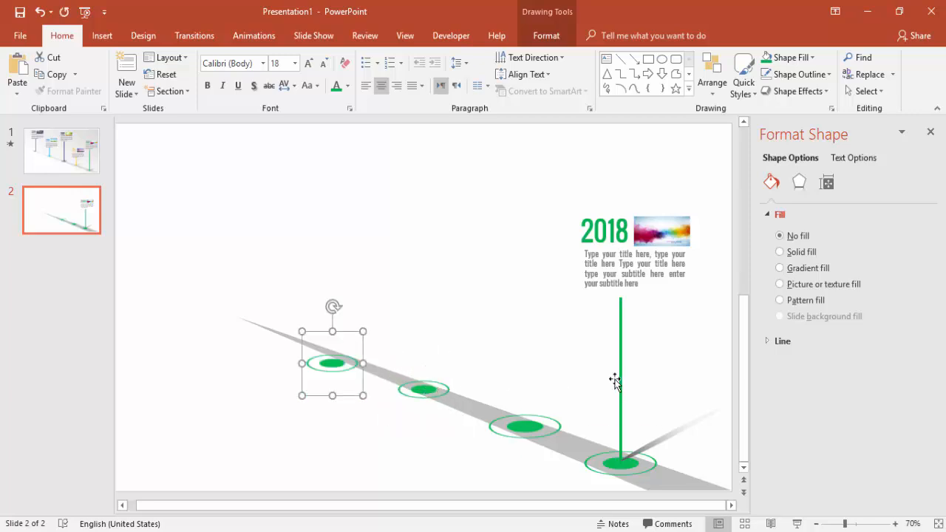
drag(333, 362, 326, 350)
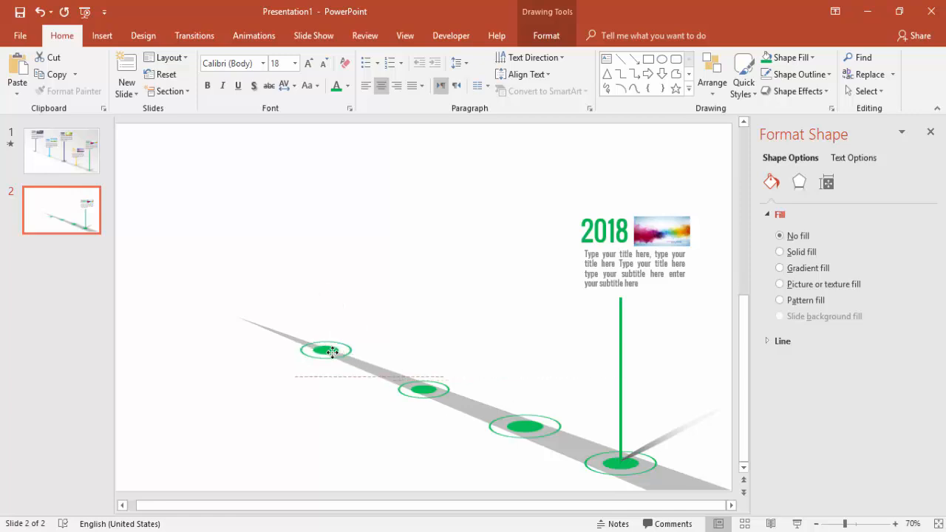
click(325, 349)
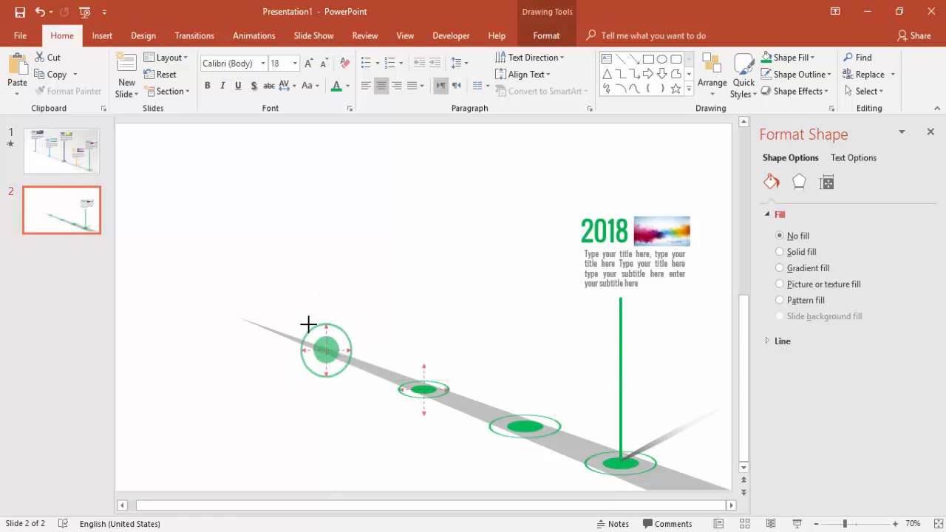
click(325, 350)
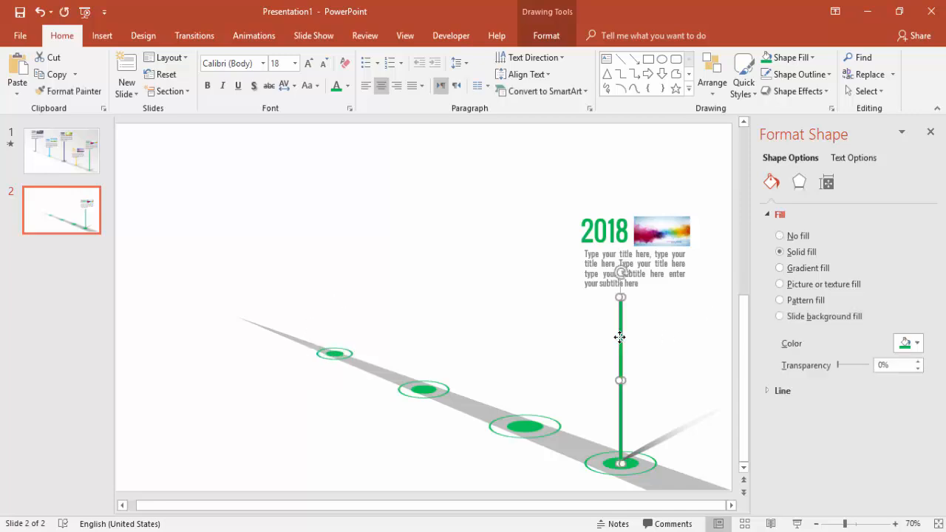
Step: Duplicate the pole onto the second target and colour the new pole and its base dot blue
drag(619, 337, 627, 359)
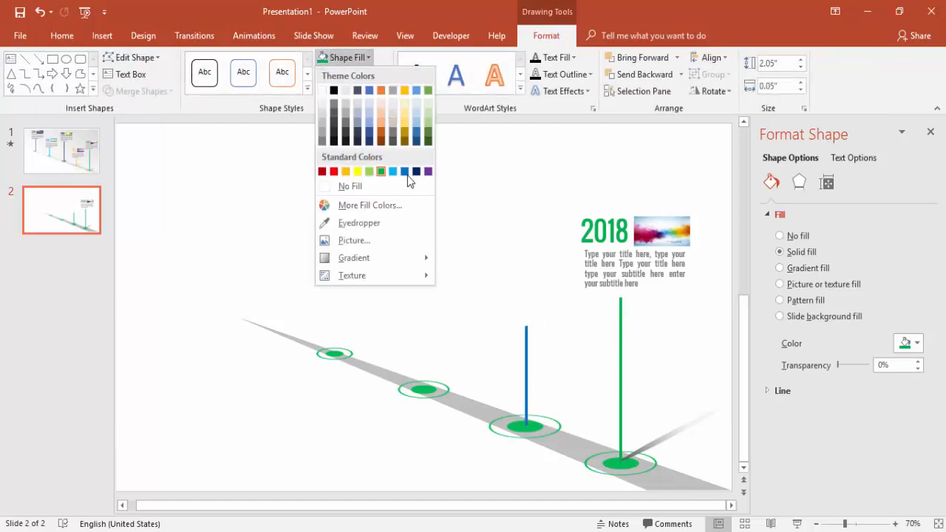
click(349, 186)
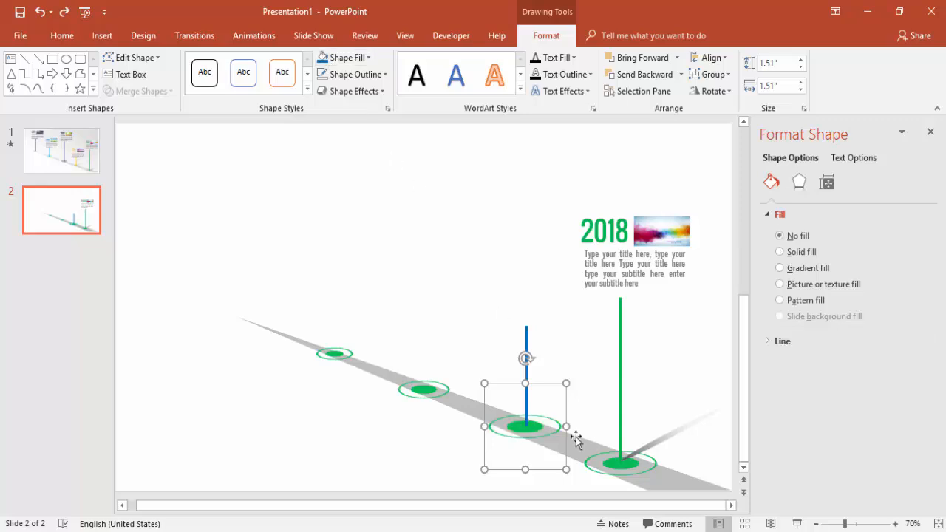
click(781, 251)
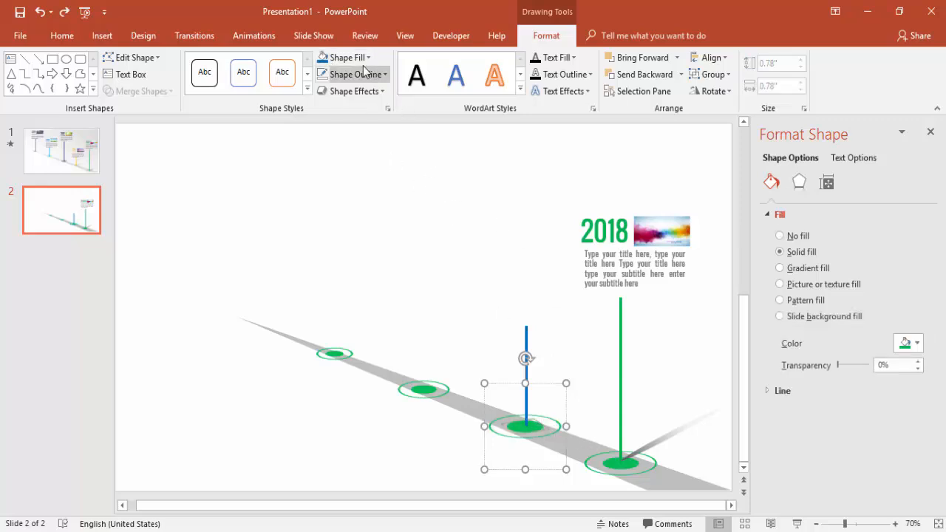
click(780, 235)
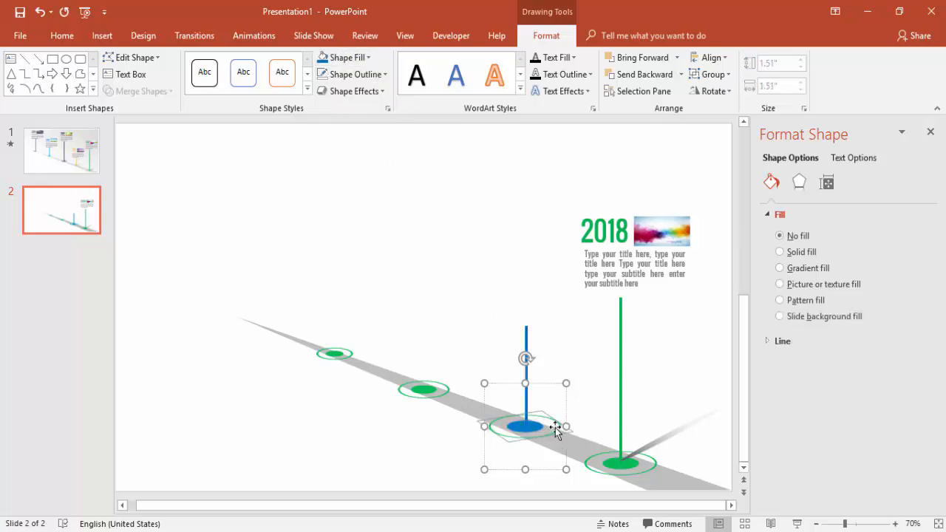
Step: Give the second target's ring a blue outline to match the blue pole
click(349, 74)
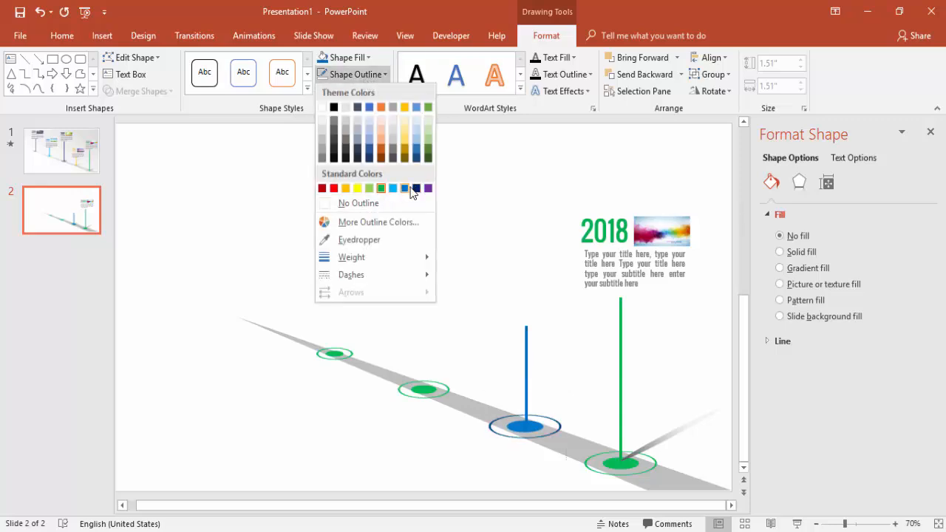
click(446, 213)
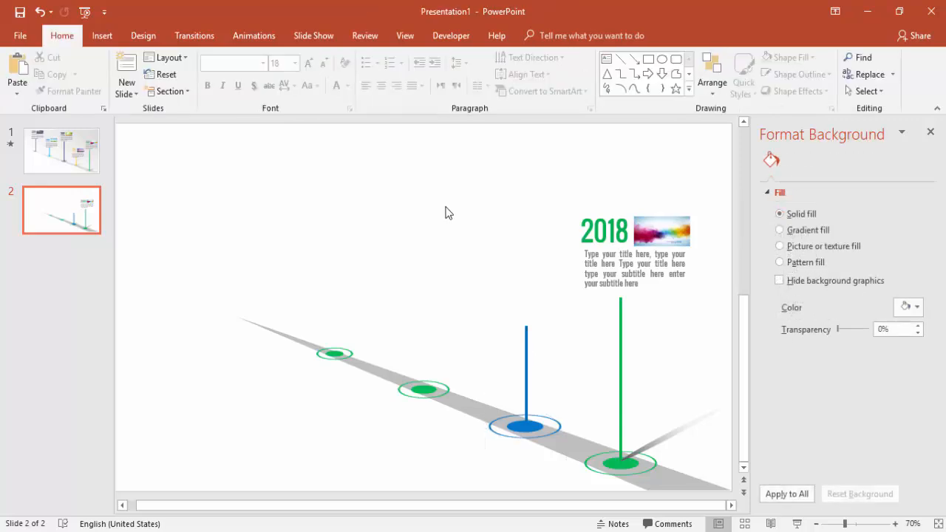
click(633, 251)
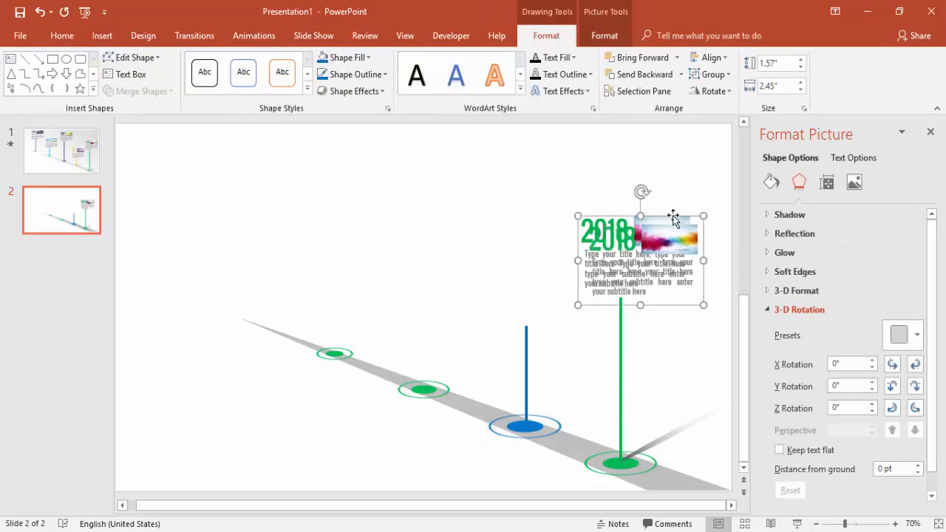
Step: Copy the 2018 label above the blue pole and start retyping its year as 2017
drag(639, 254, 520, 284)
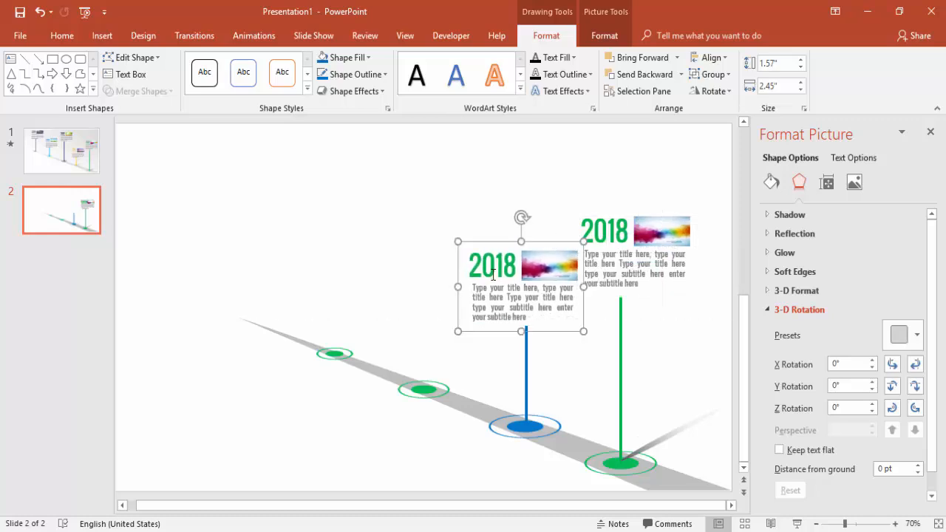
click(491, 266)
text(2017)
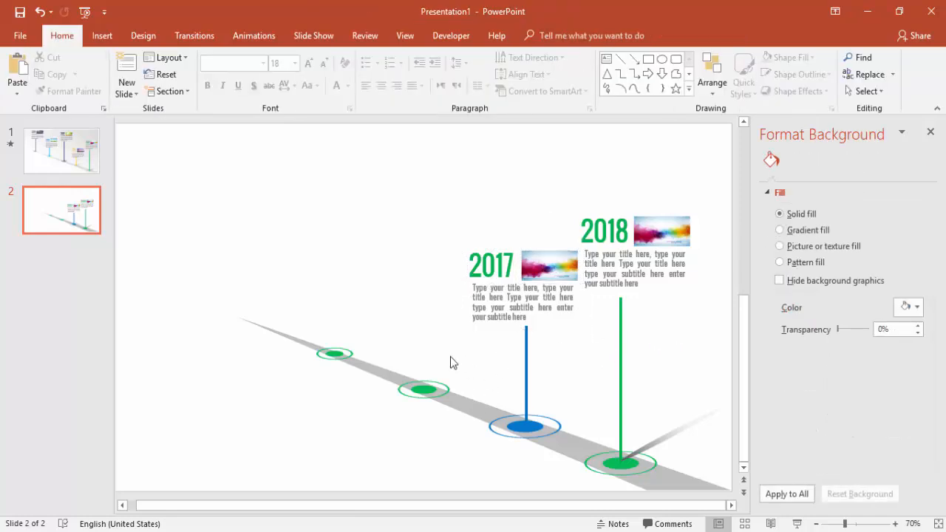
mouse_move(524, 373)
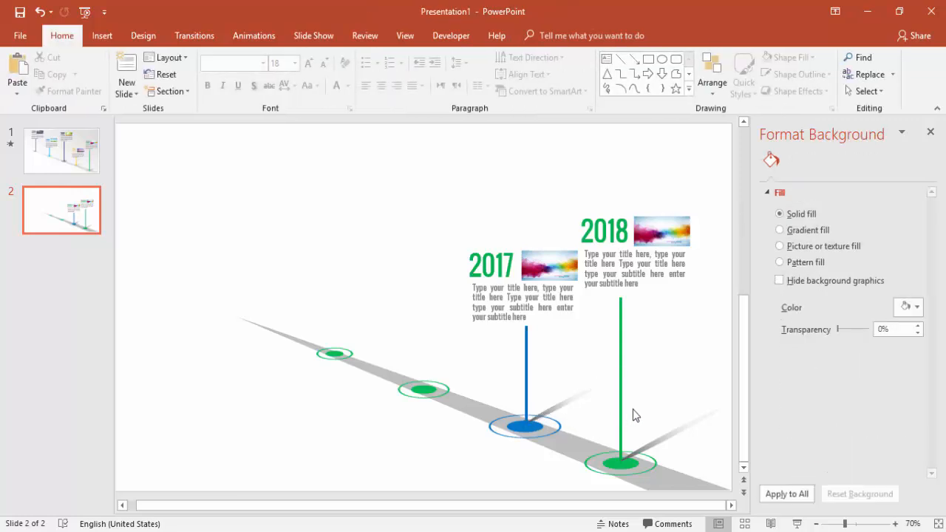
mouse_move(151, 234)
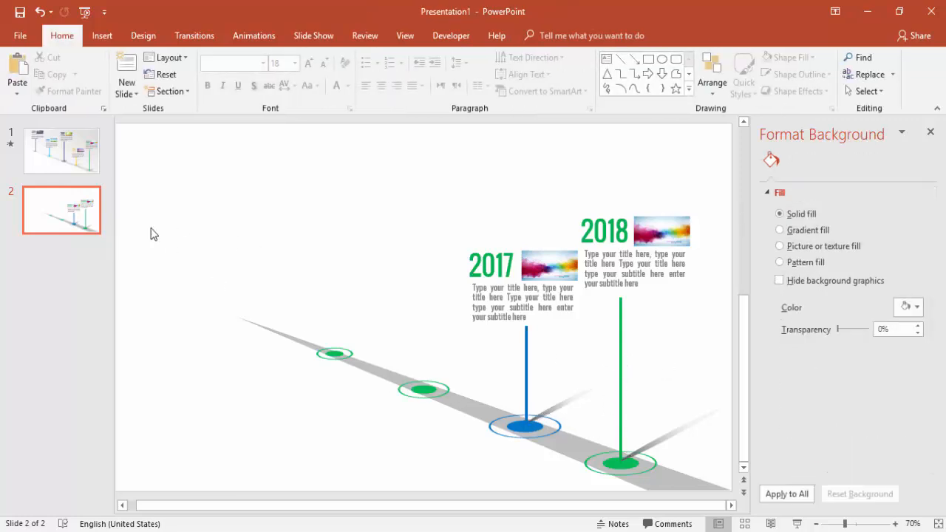
click(62, 151)
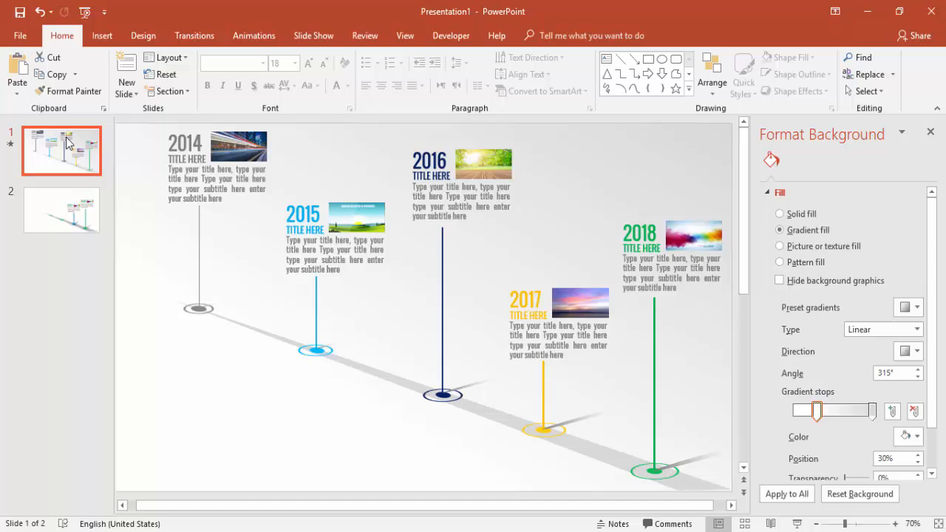
click(62, 210)
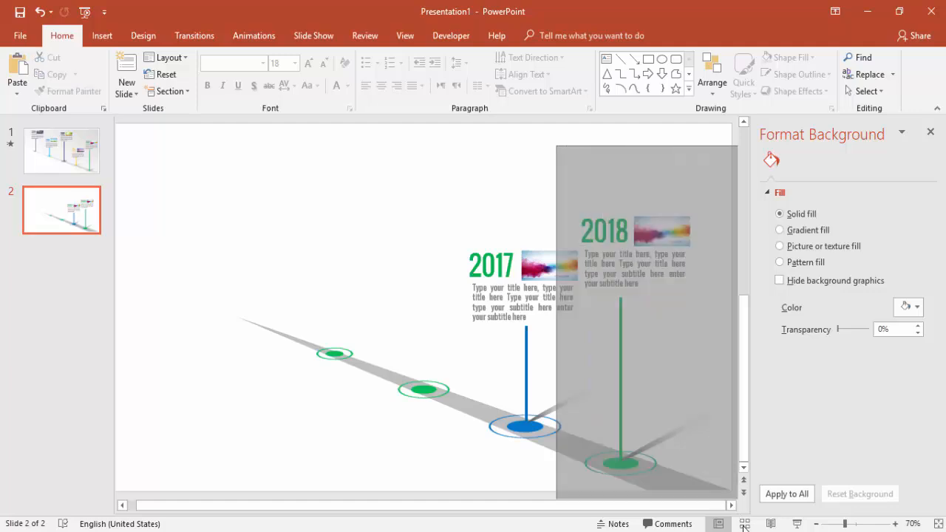
Step: Group the 2018 label, green pole and its target into one object
click(633, 251)
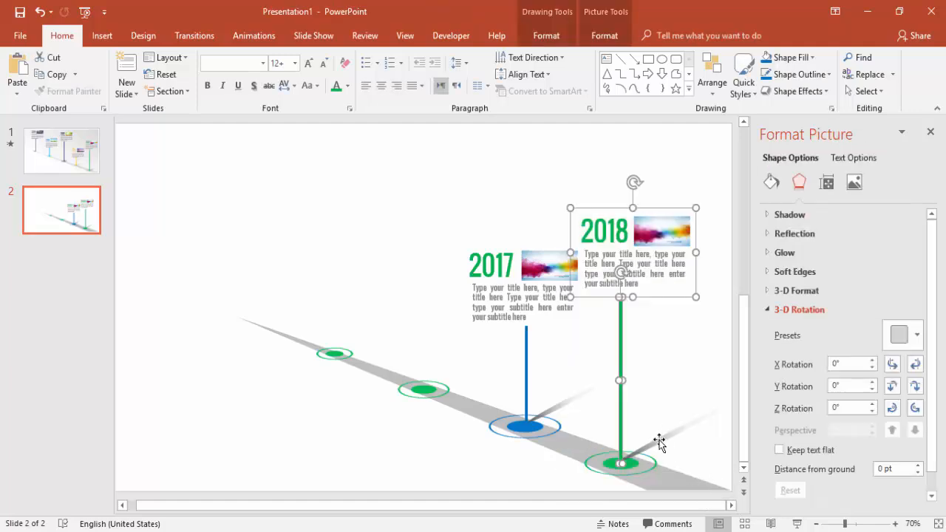
mouse_move(636, 473)
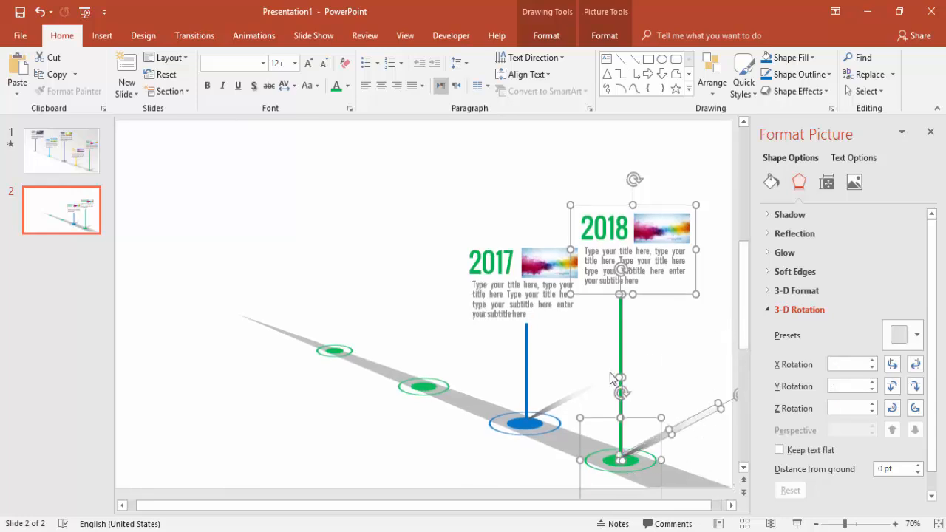
right_click(613, 378)
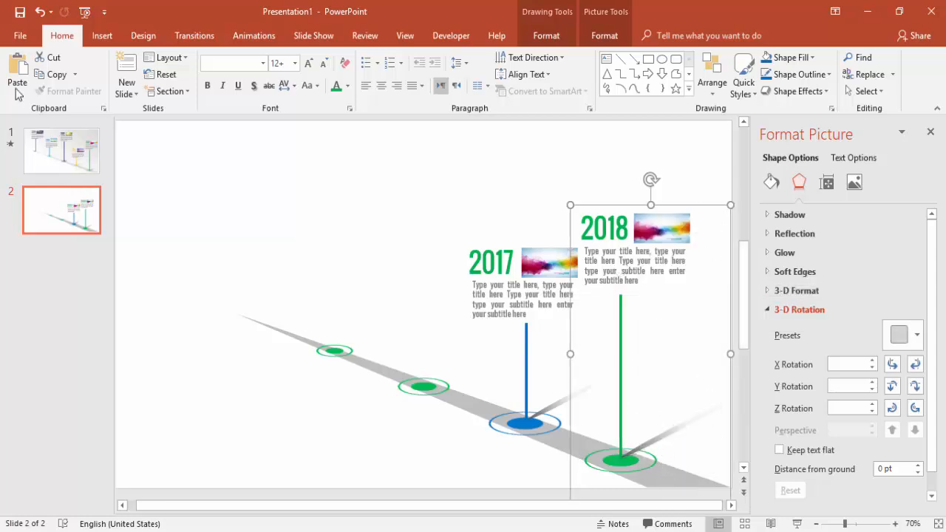
click(254, 36)
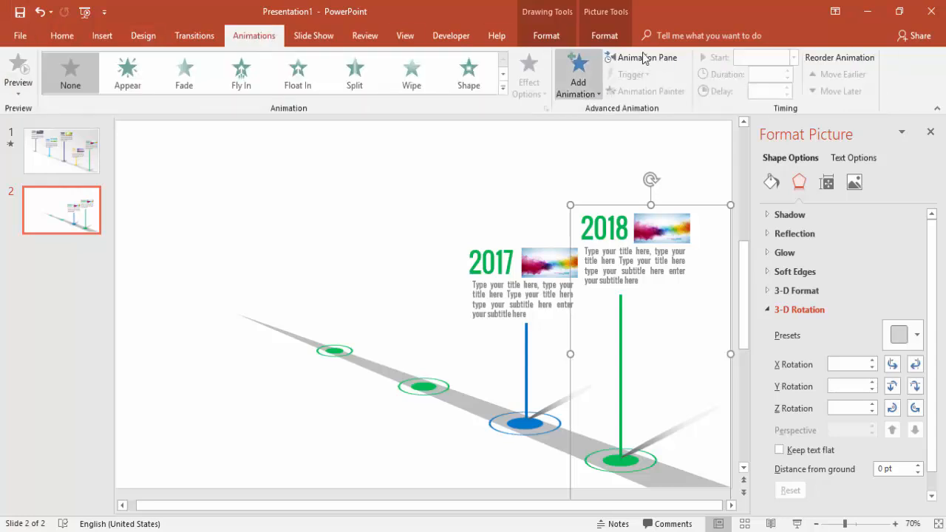
Step: Give the 2018 group a Wipe entrance animation revealing From Bottom, shown in the Animation Pane
click(647, 57)
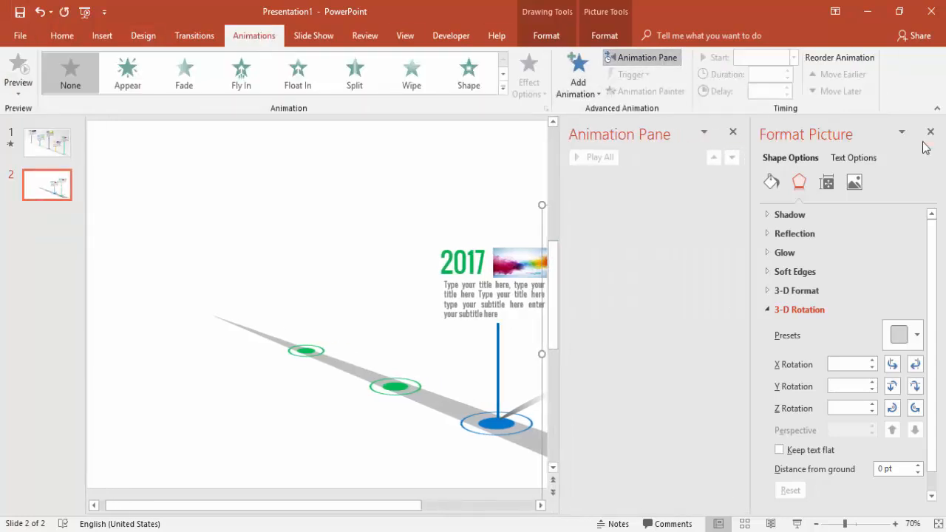
click(931, 133)
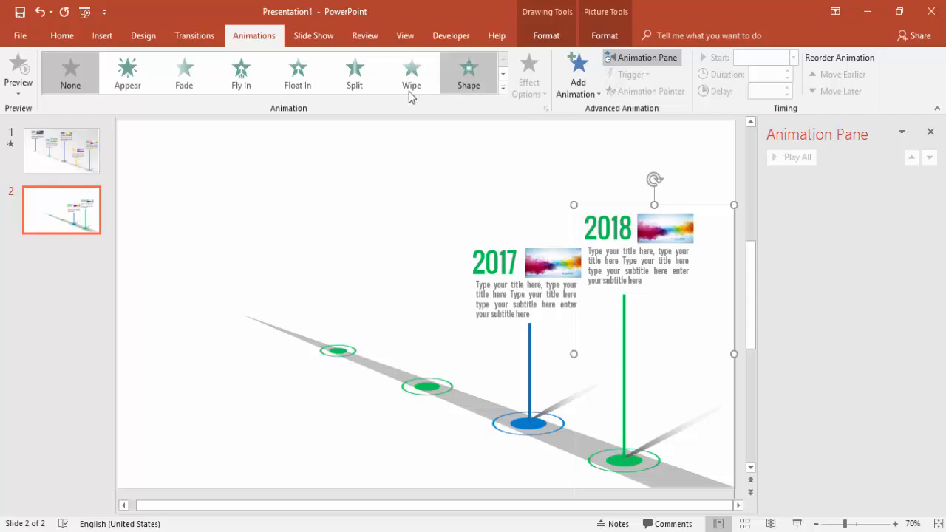
click(411, 71)
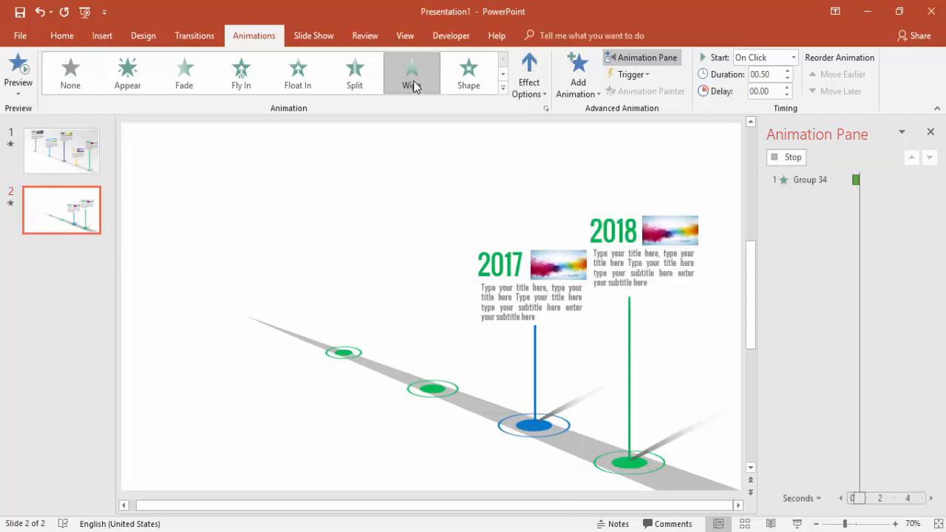
click(529, 72)
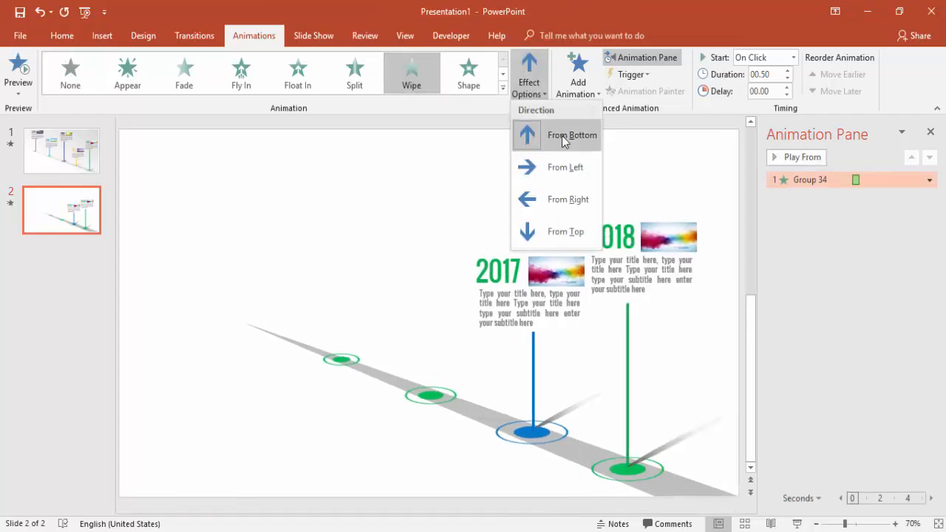
click(572, 136)
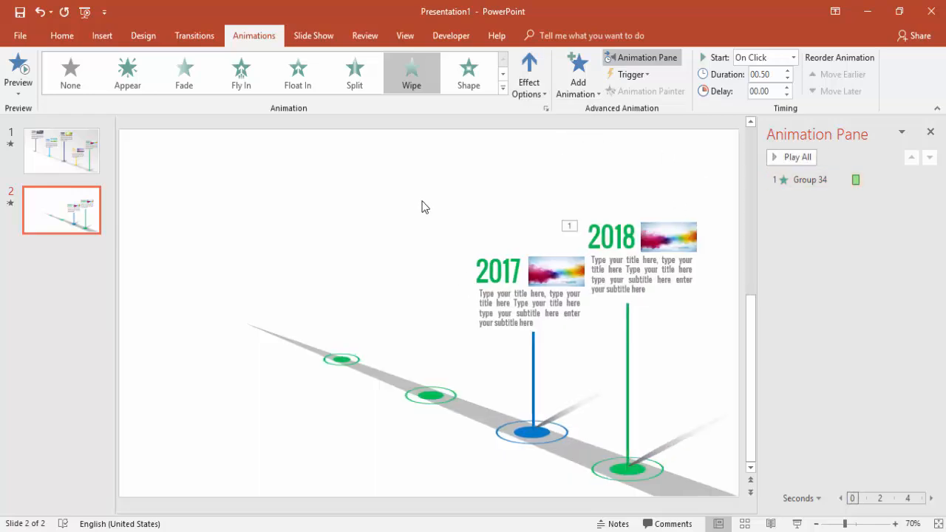
click(532, 432)
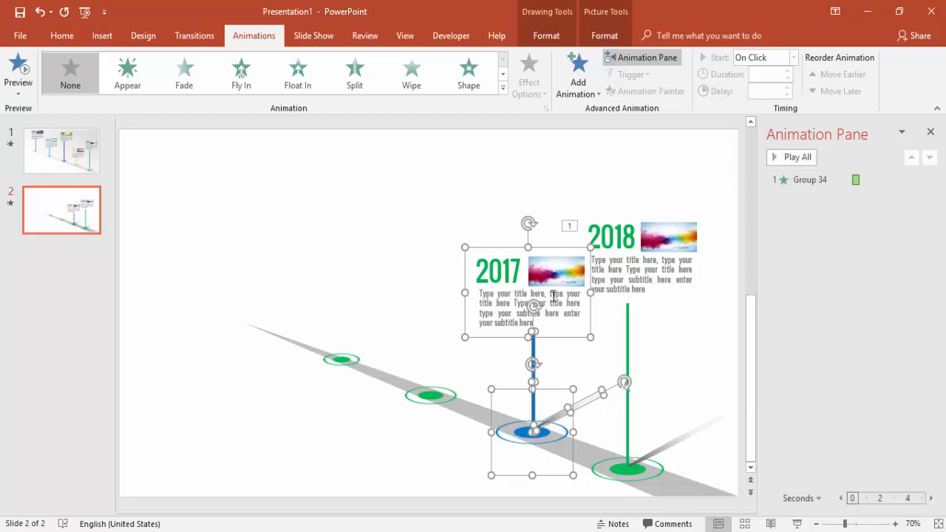
mouse_move(553, 266)
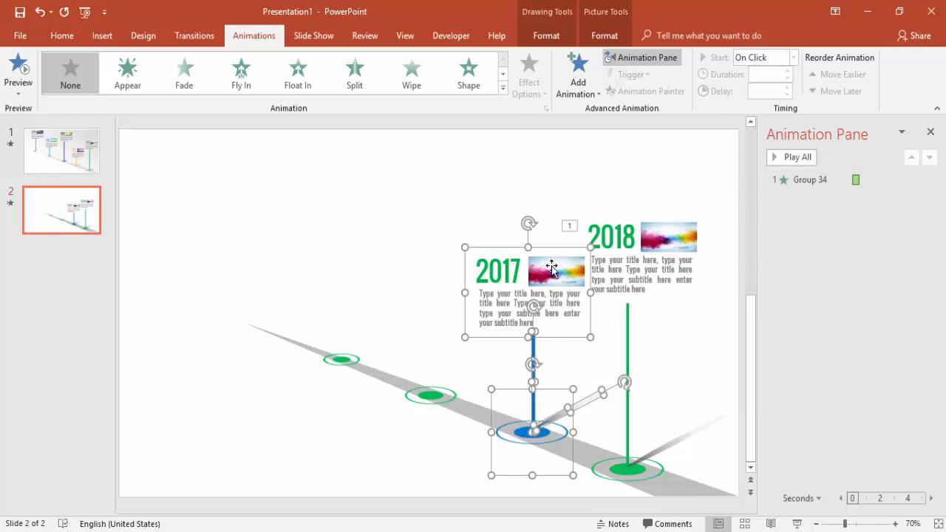
Step: Group the 2017 label, blue pole and target and give it a Wipe entrance after the 2018 group
right_click(550, 269)
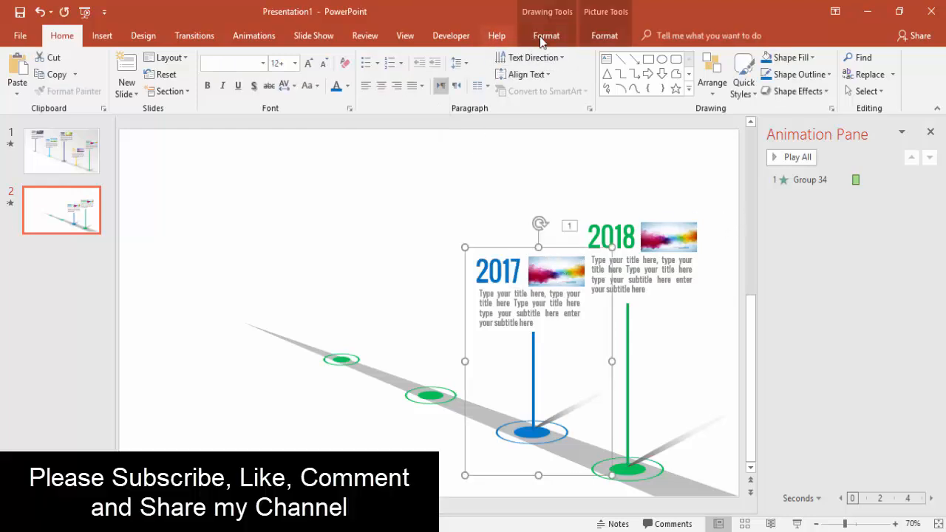
click(255, 35)
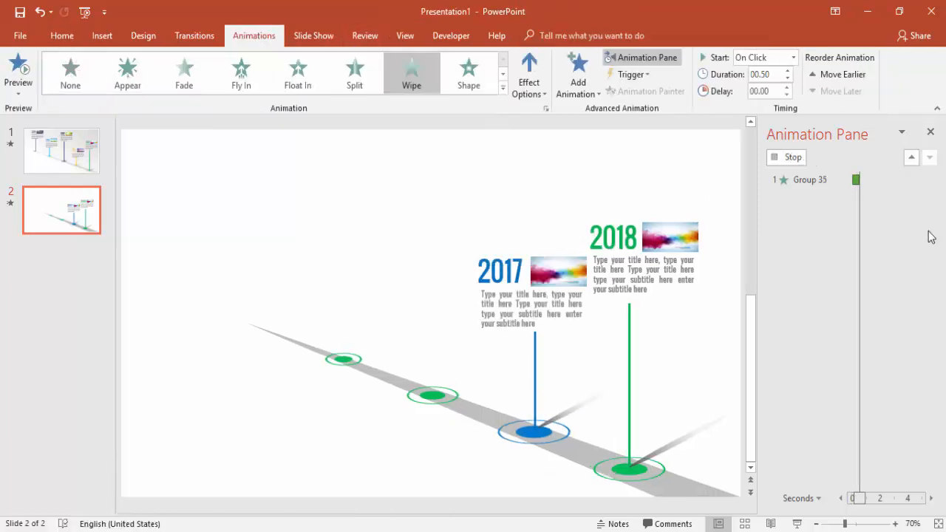
click(577, 67)
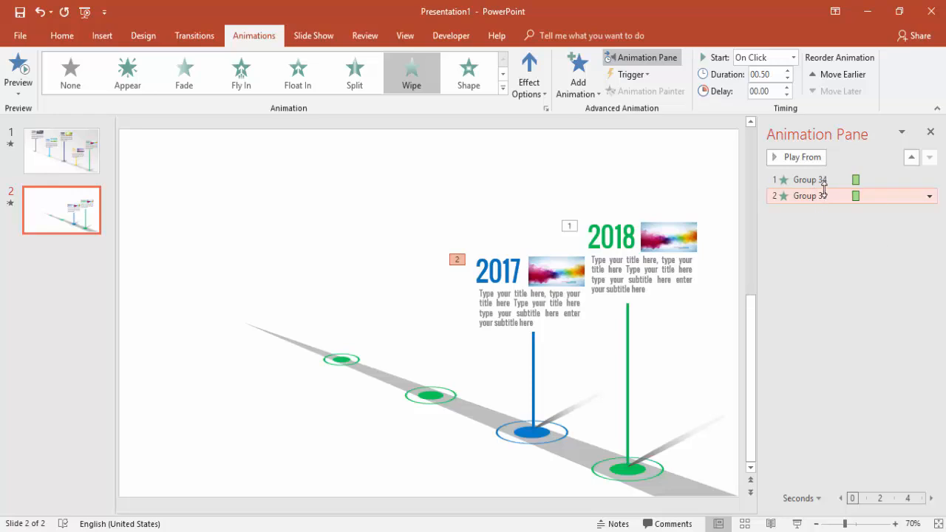
mouse_move(837, 223)
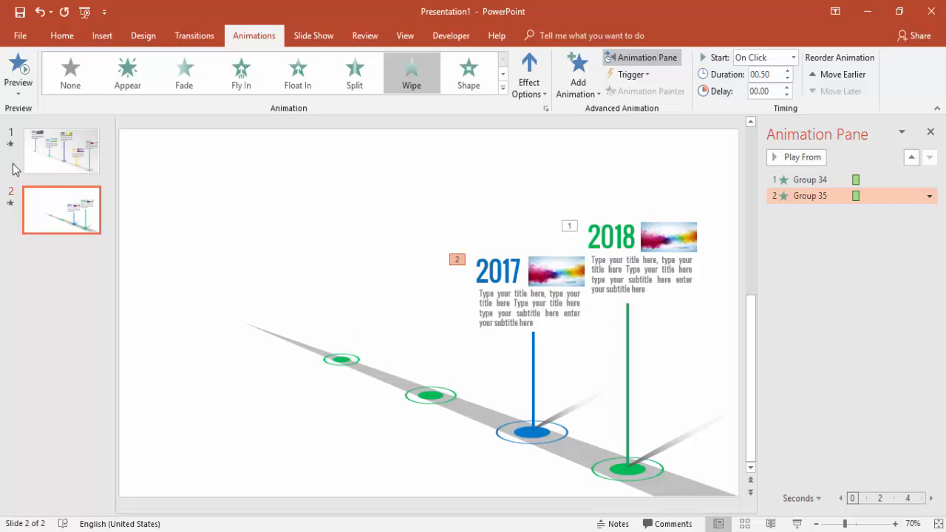
click(62, 151)
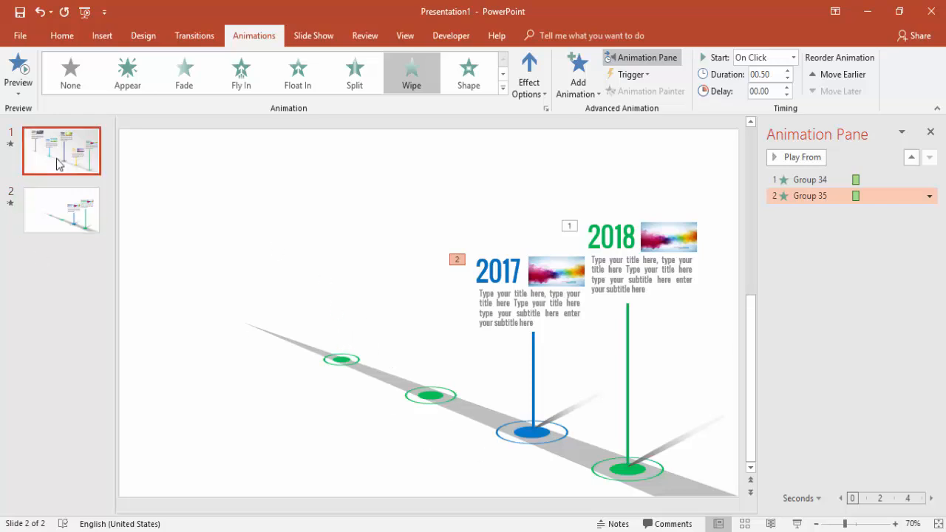